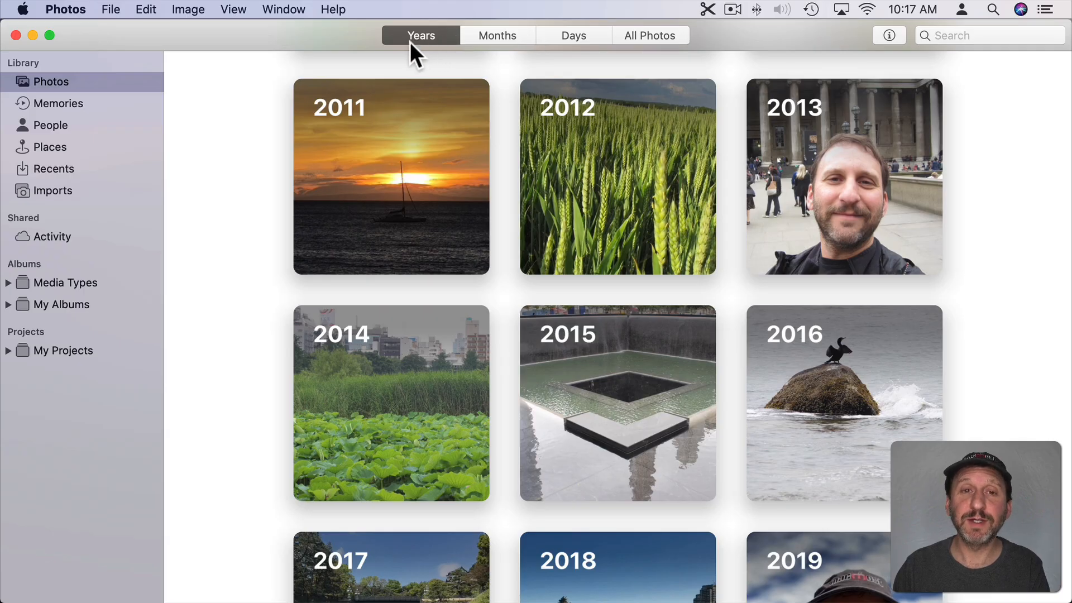
mouse_move(648, 51)
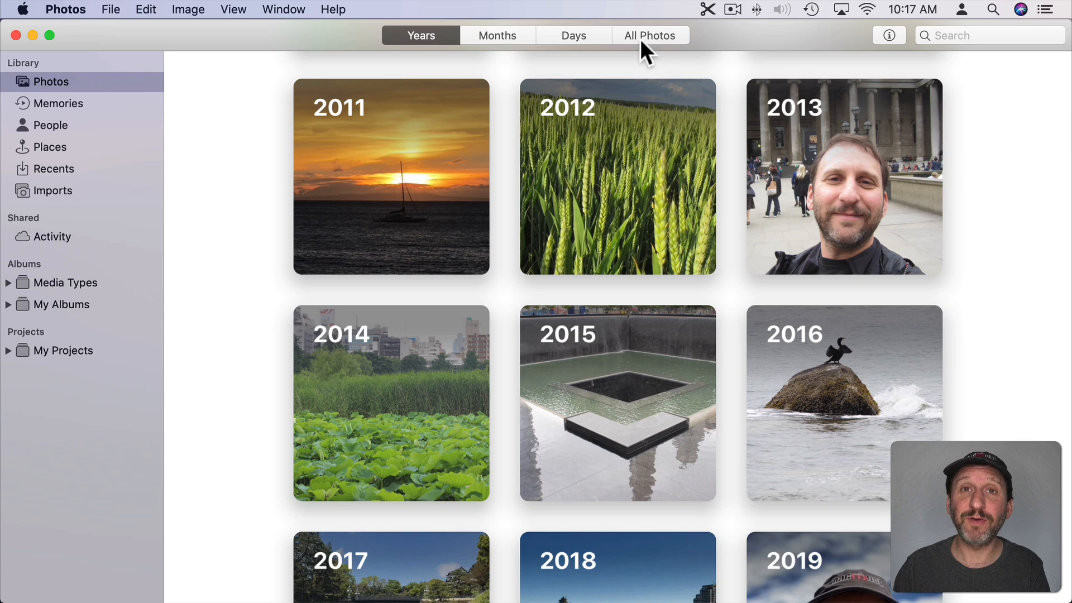
mouse_move(436, 144)
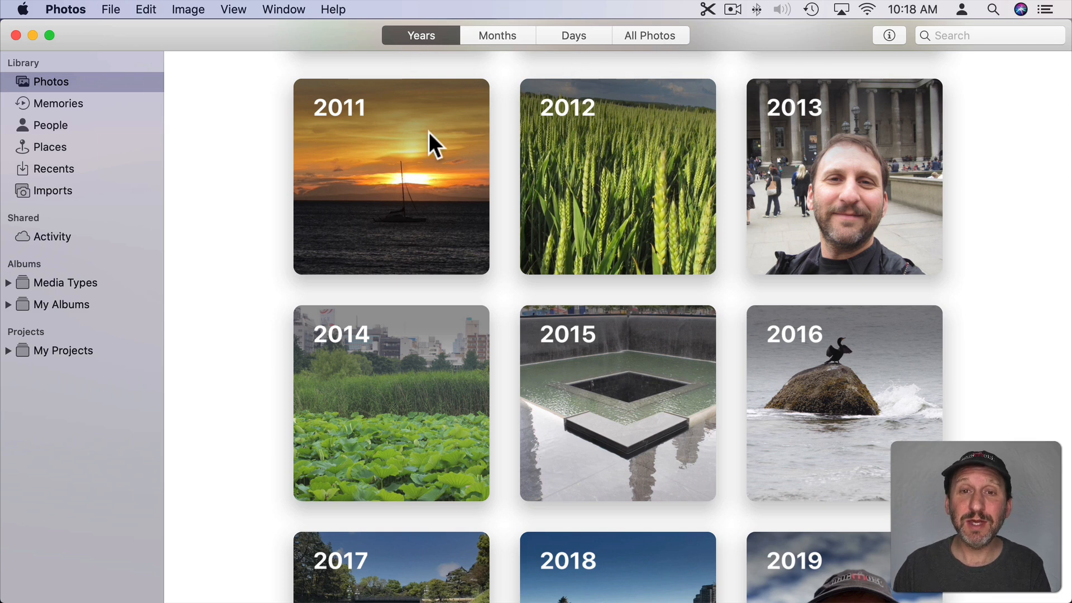
mouse_move(554, 158)
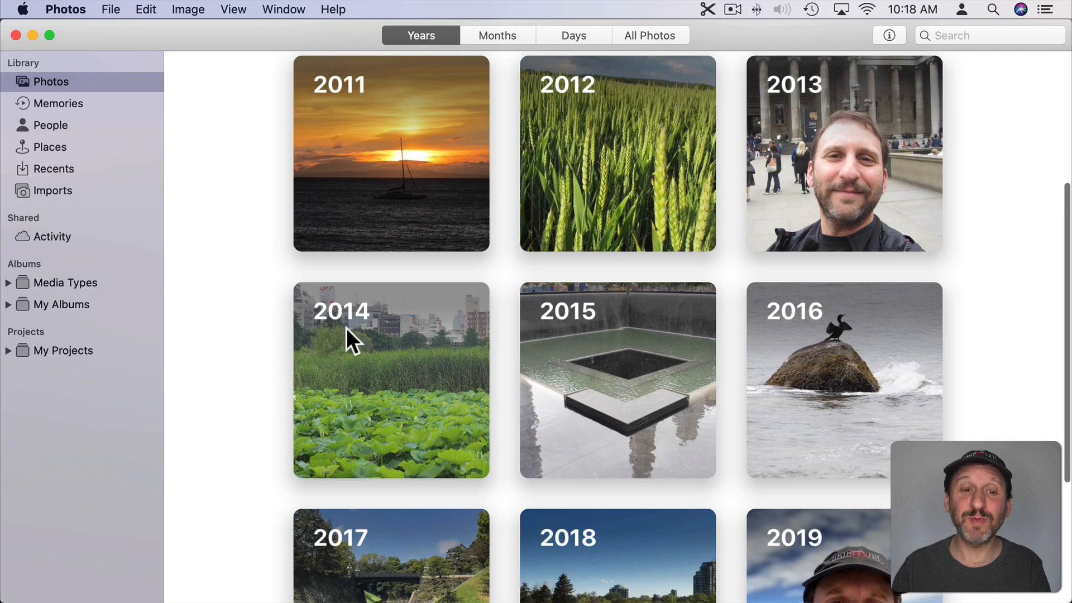
mouse_move(437, 417)
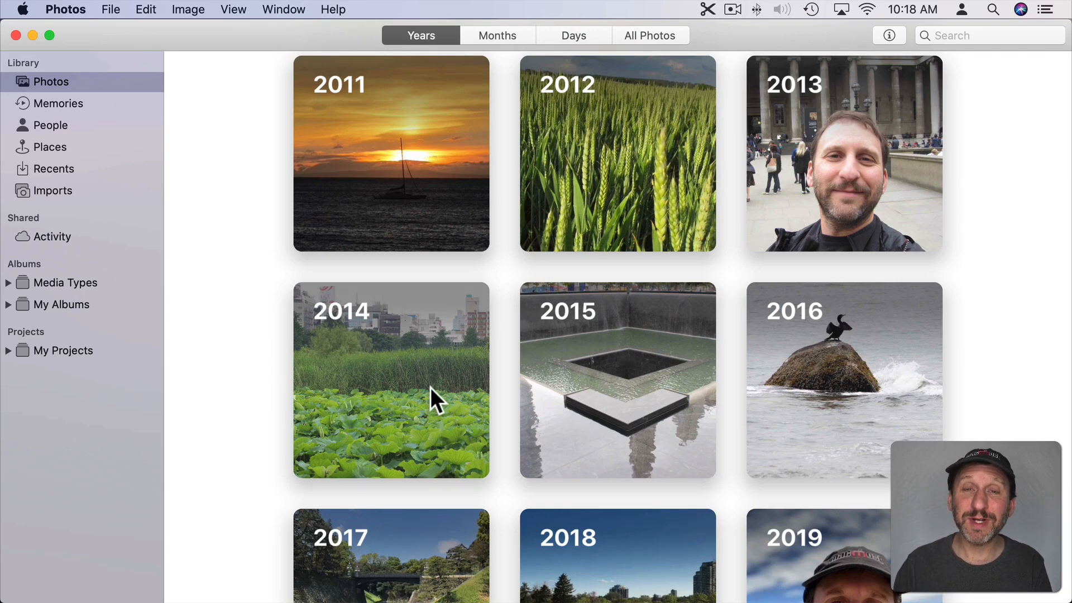
mouse_move(416, 394)
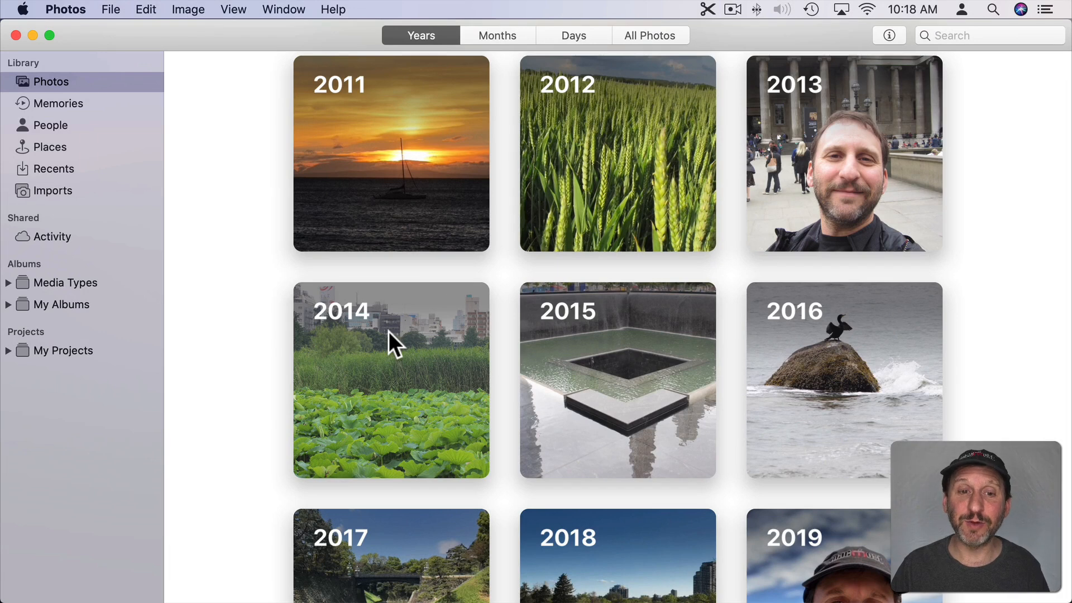
mouse_move(567, 386)
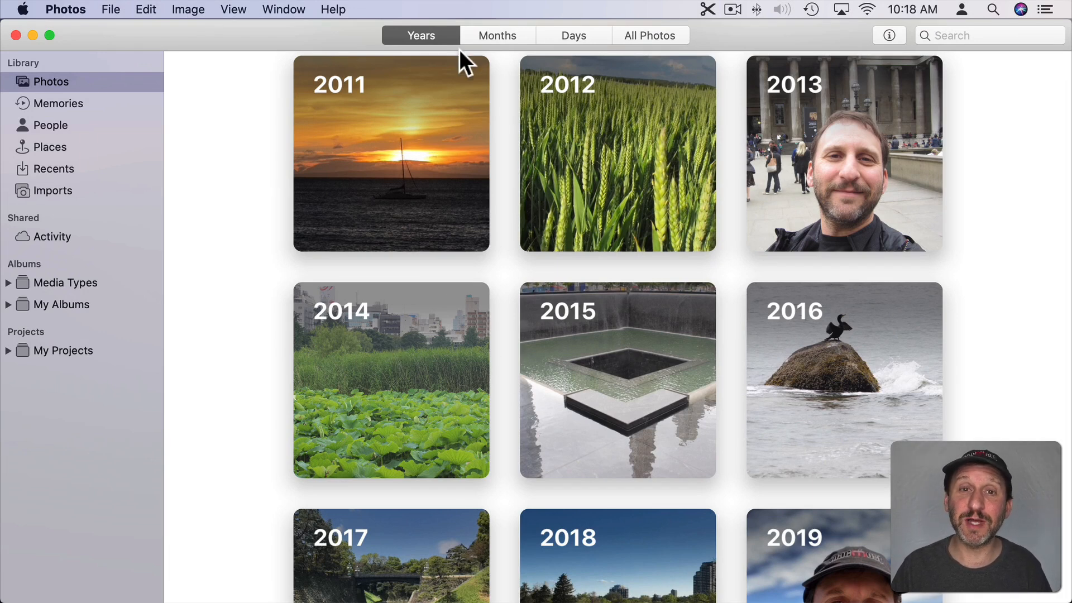
Switch to the Months view and scroll to the June–July 2014 photos.
left_click(497, 35)
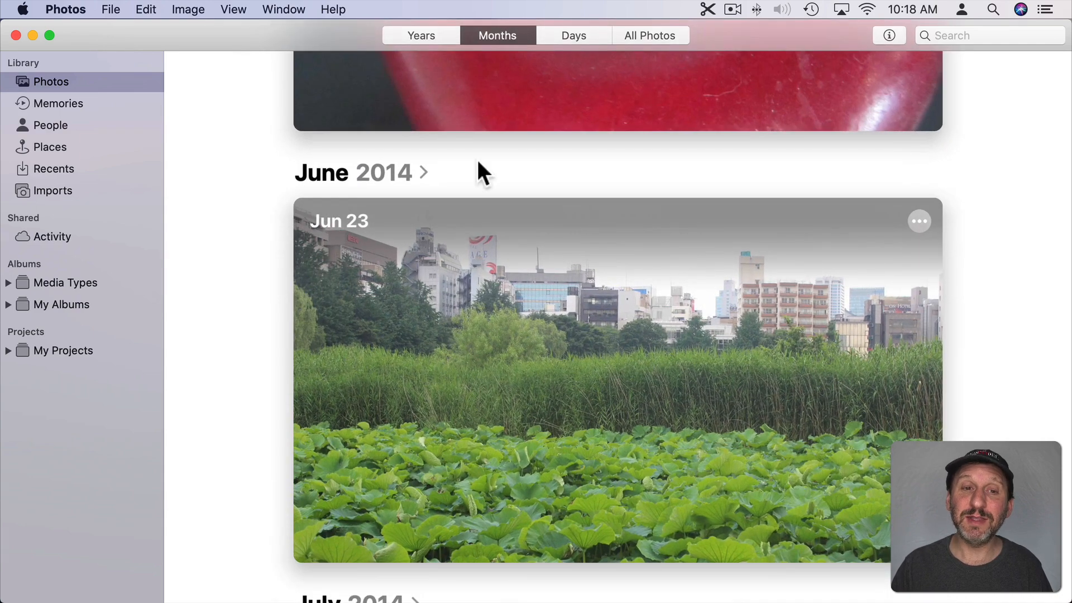
mouse_move(377, 188)
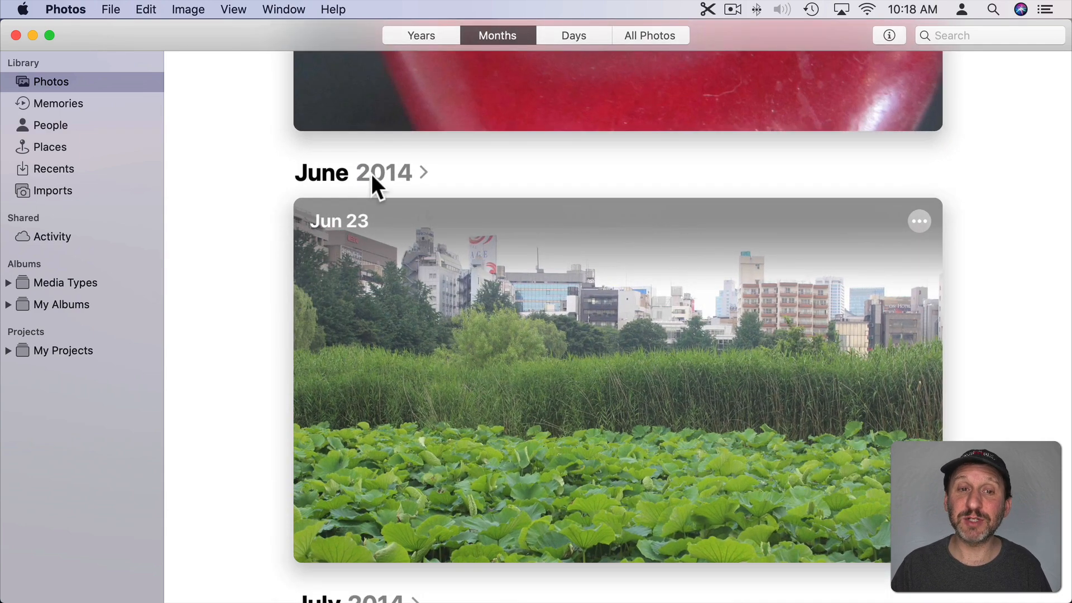
scroll("down", 3)
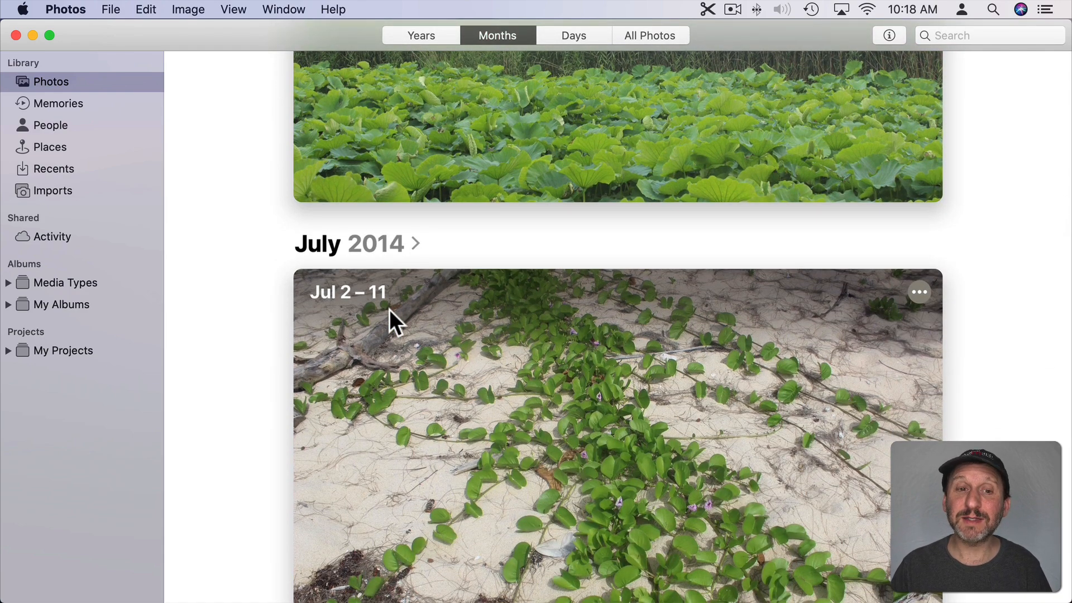
scroll("down", 3)
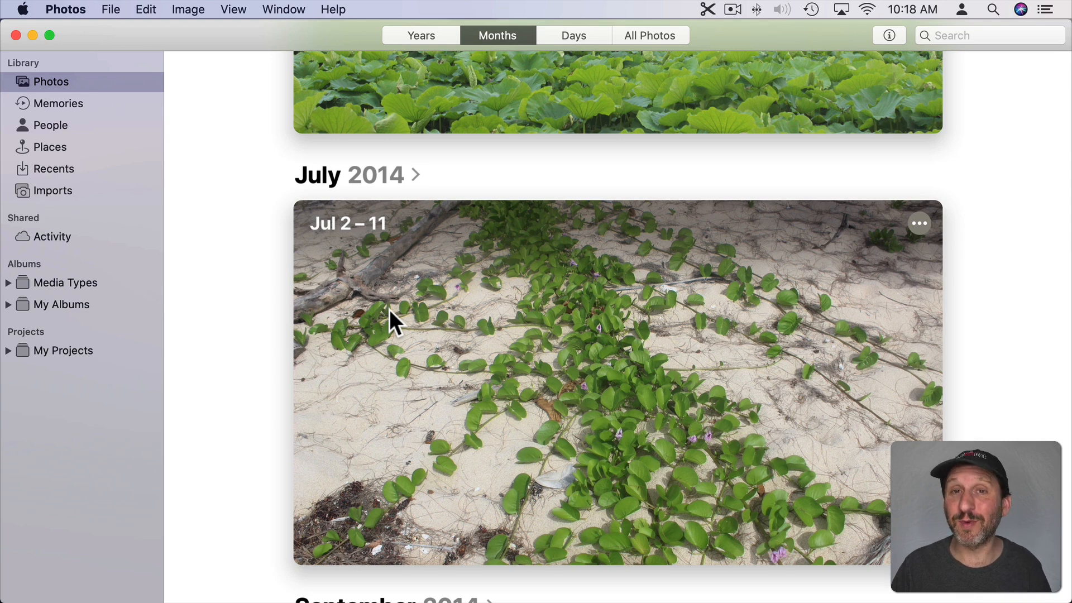
mouse_move(402, 327)
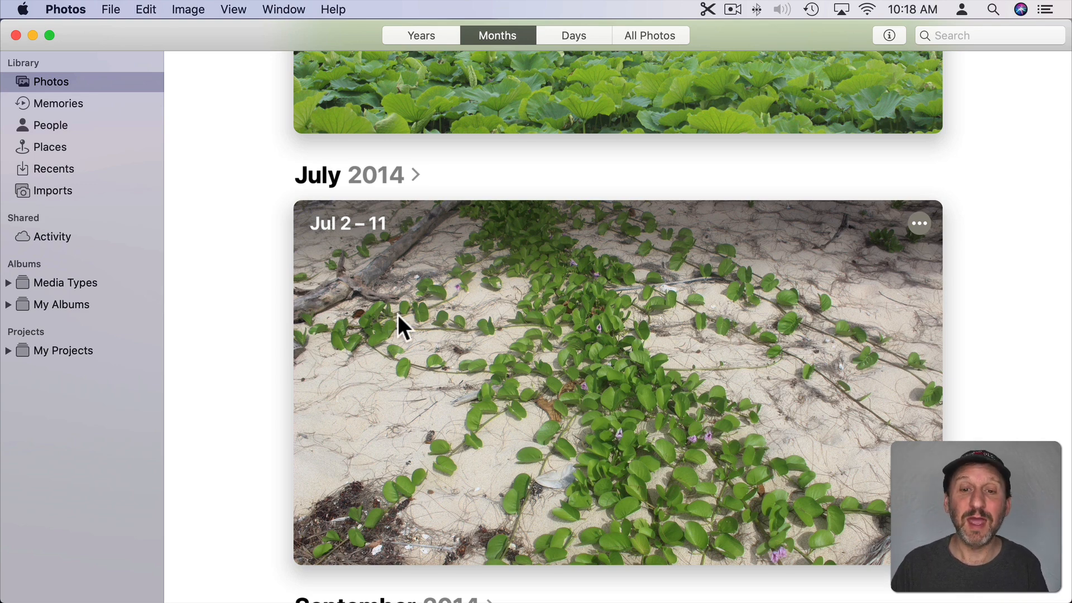
mouse_move(593, 39)
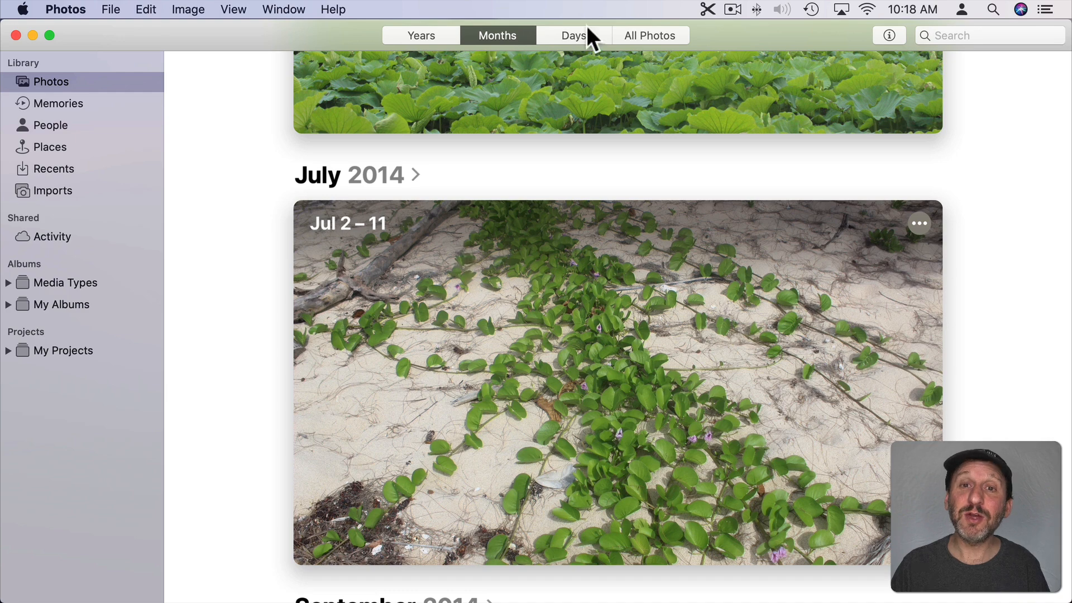
Switch to the Days view showing the Jul 2 – 11, 2014 collection.
left_click(573, 34)
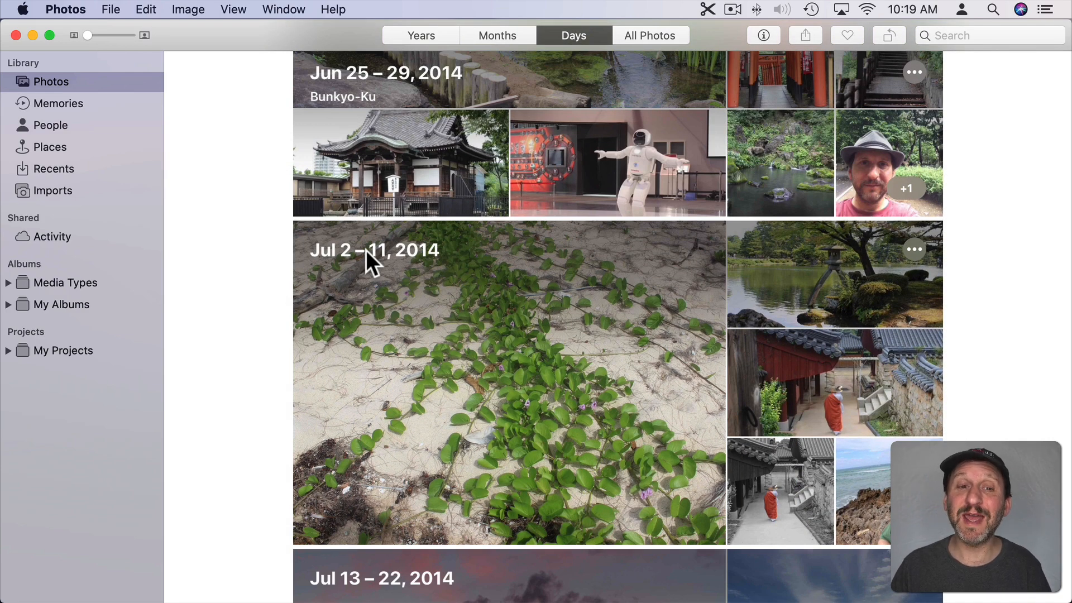
mouse_move(353, 298)
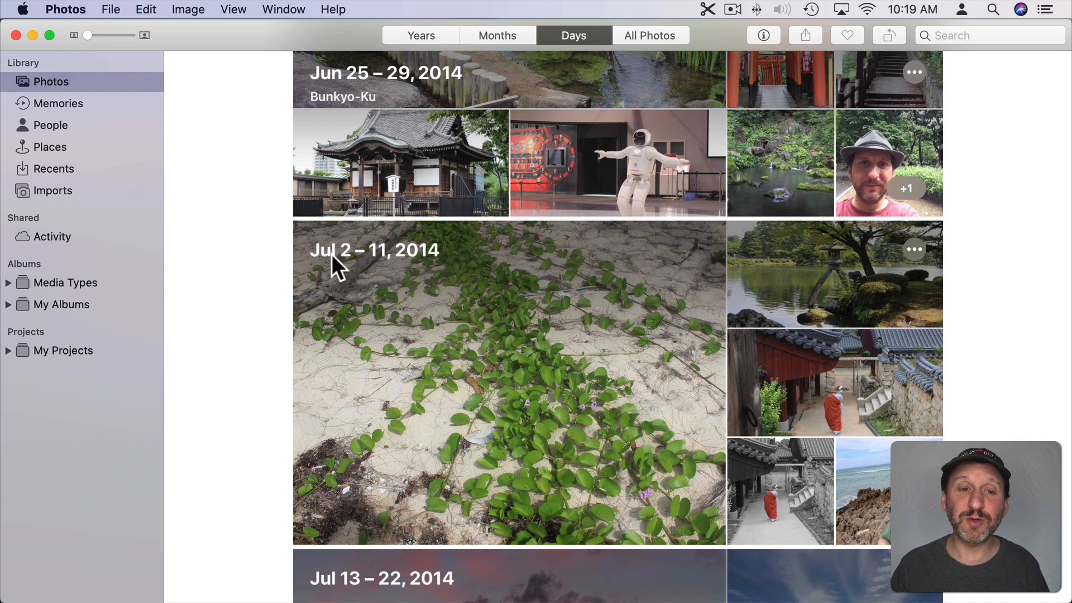
mouse_move(387, 270)
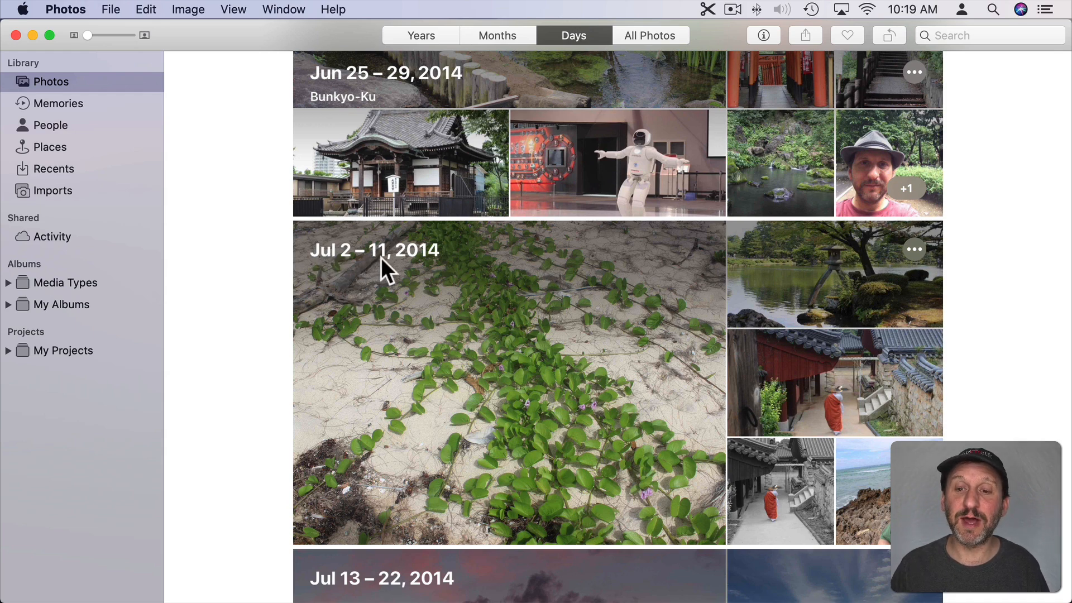
mouse_move(554, 293)
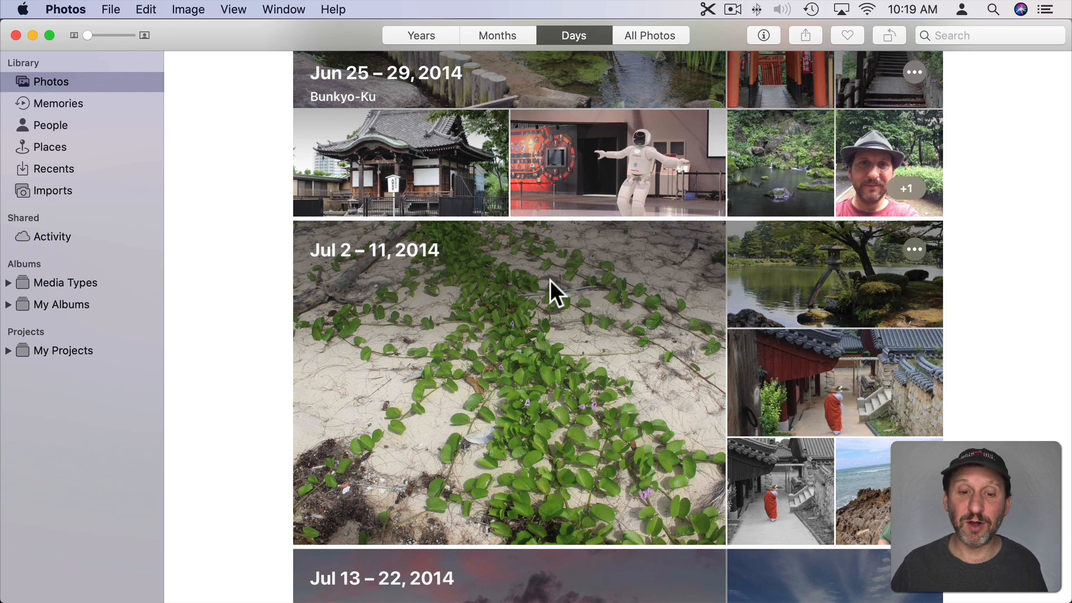
mouse_move(450, 300)
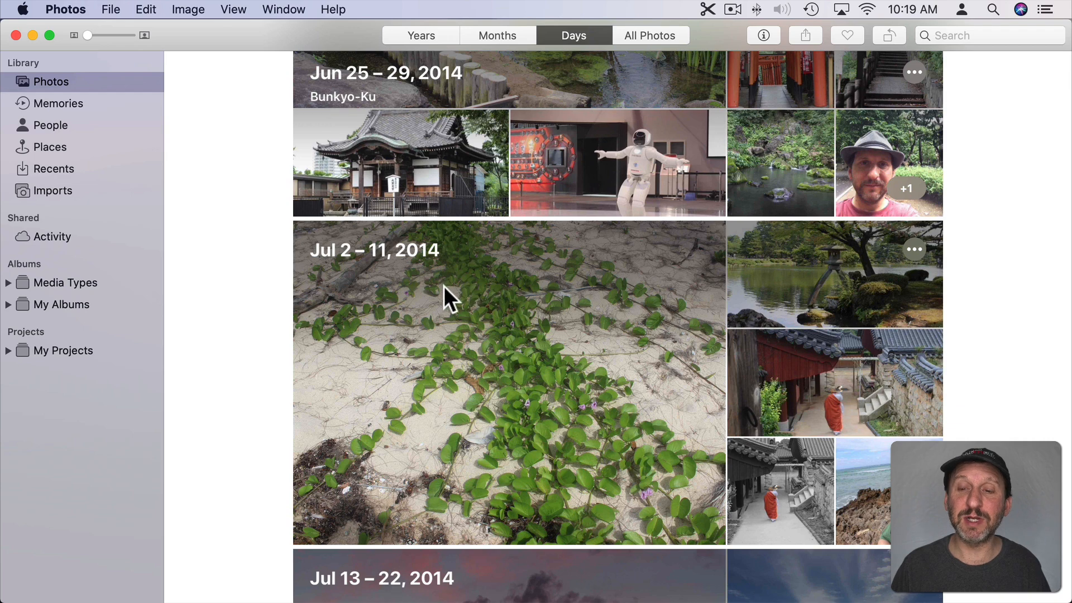
mouse_move(649, 259)
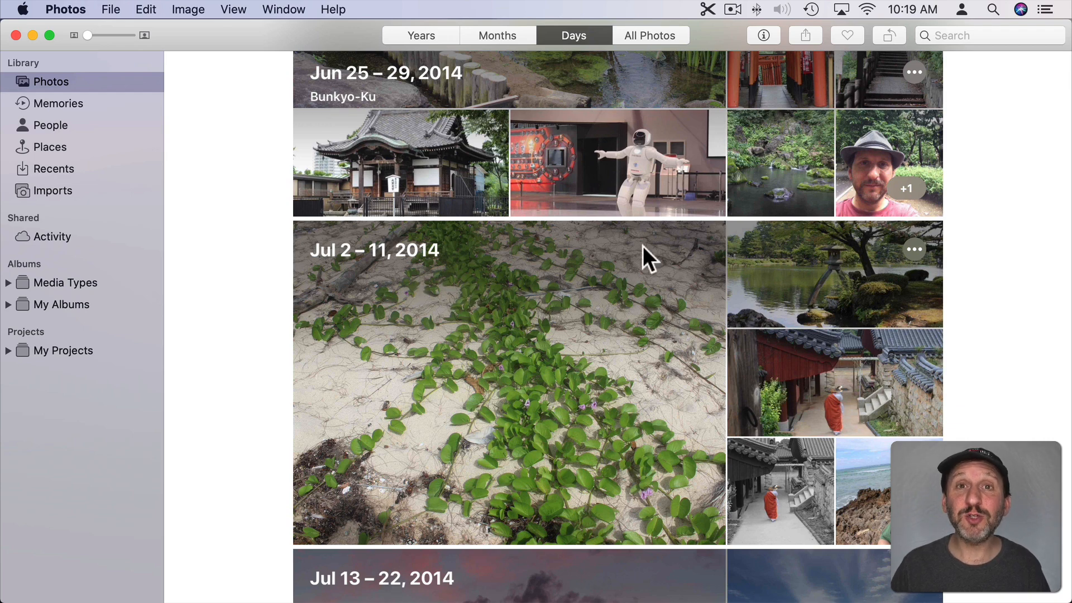
mouse_move(527, 345)
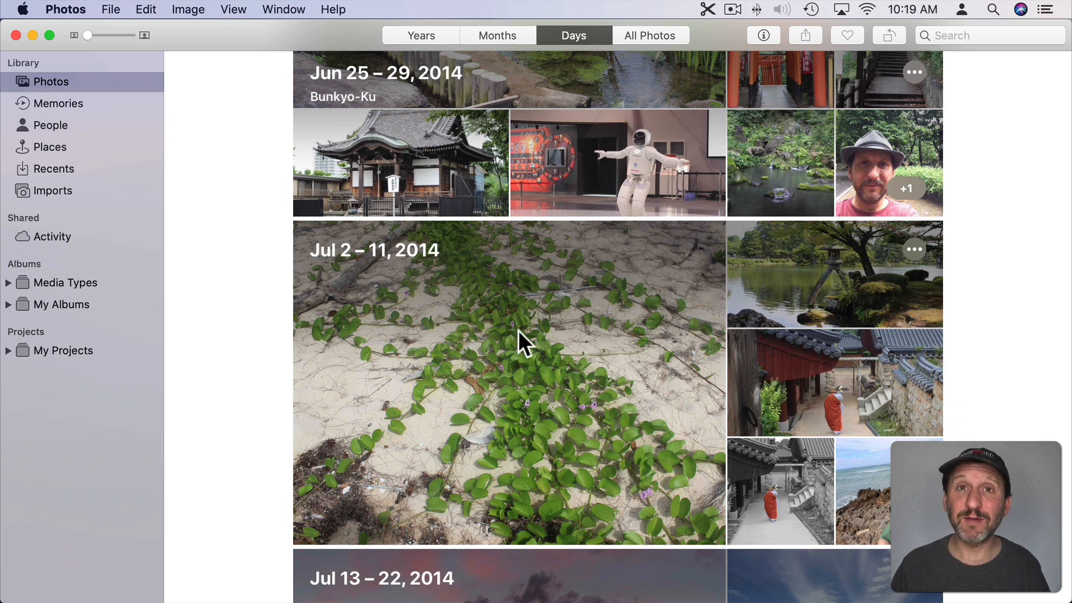
mouse_move(580, 362)
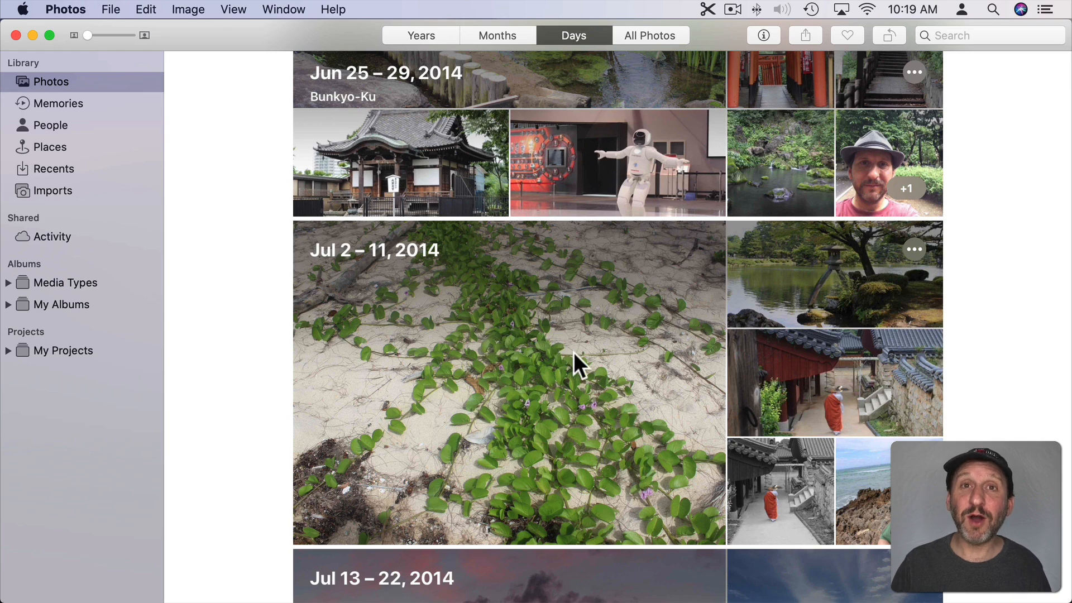
mouse_move(493, 324)
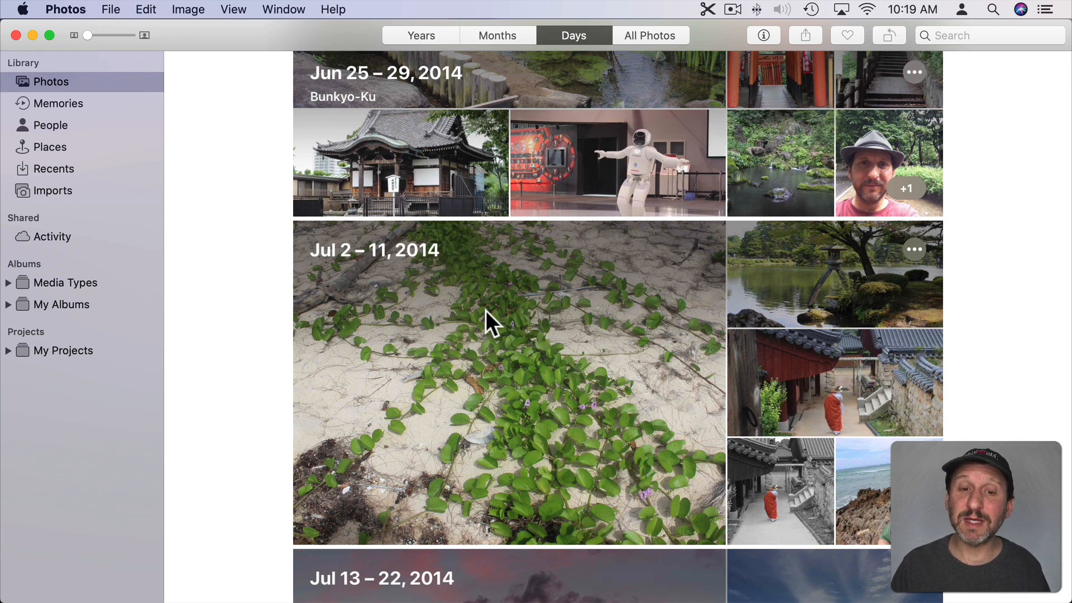
mouse_move(660, 58)
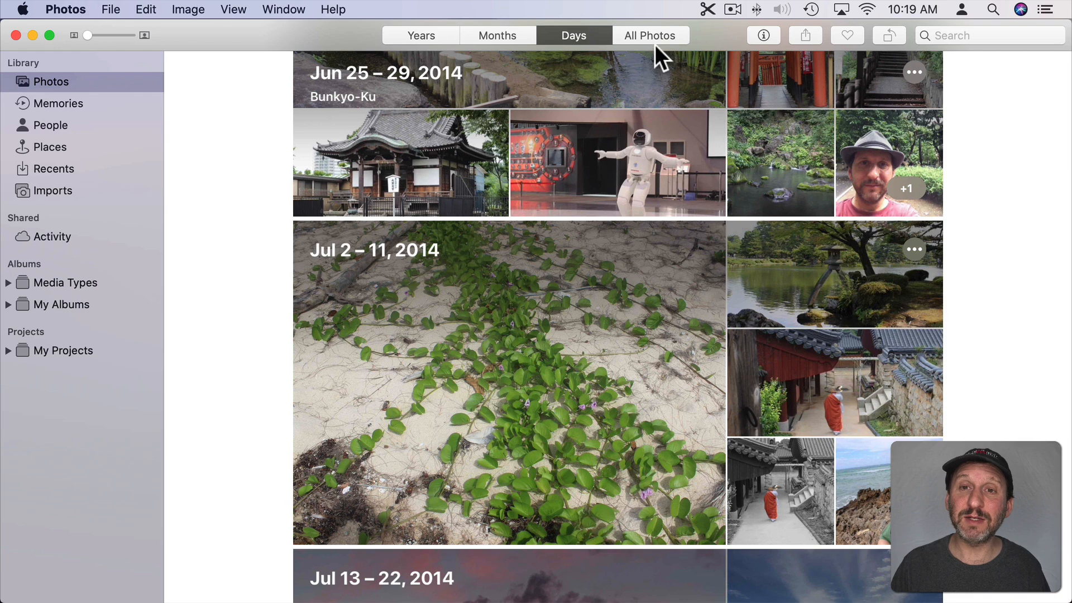
Switch to the All Photos grid with filename-labeled thumbnails from Jun 25 – Jul 22, 2014.
left_click(649, 35)
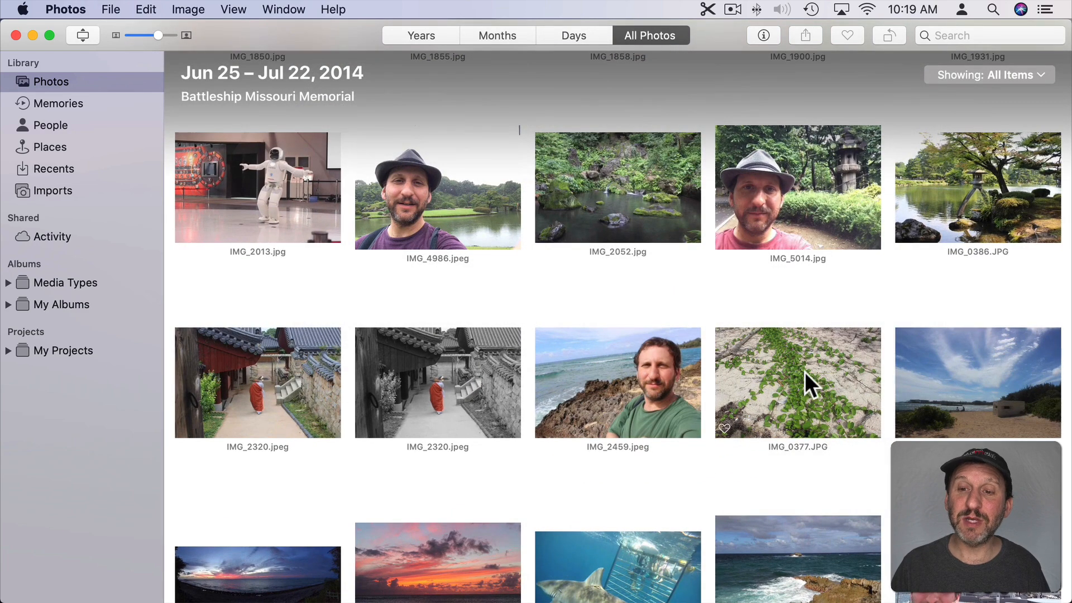
mouse_move(800, 388)
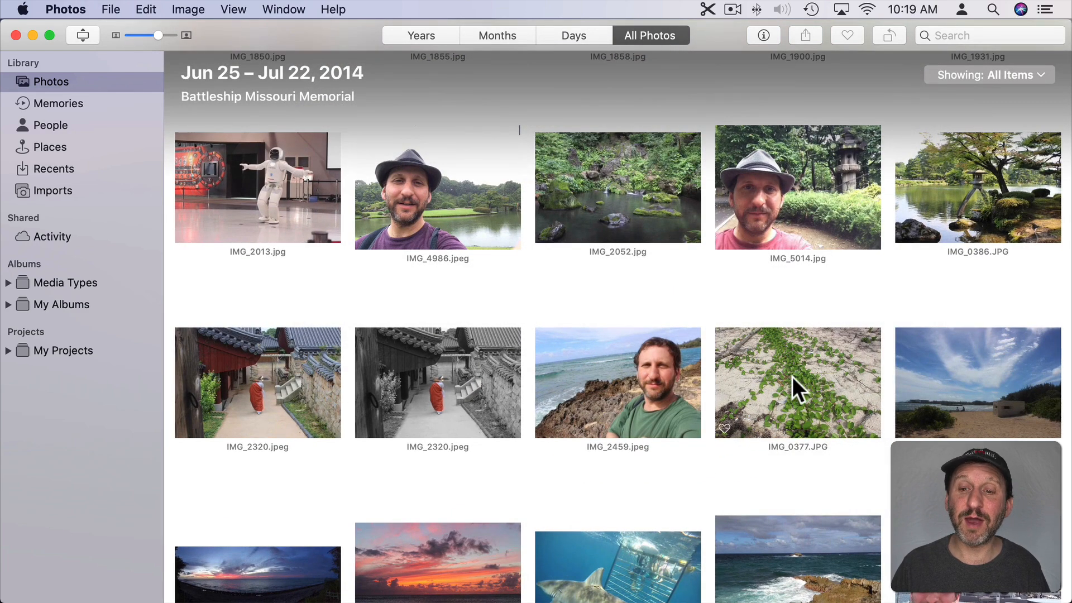
mouse_move(828, 384)
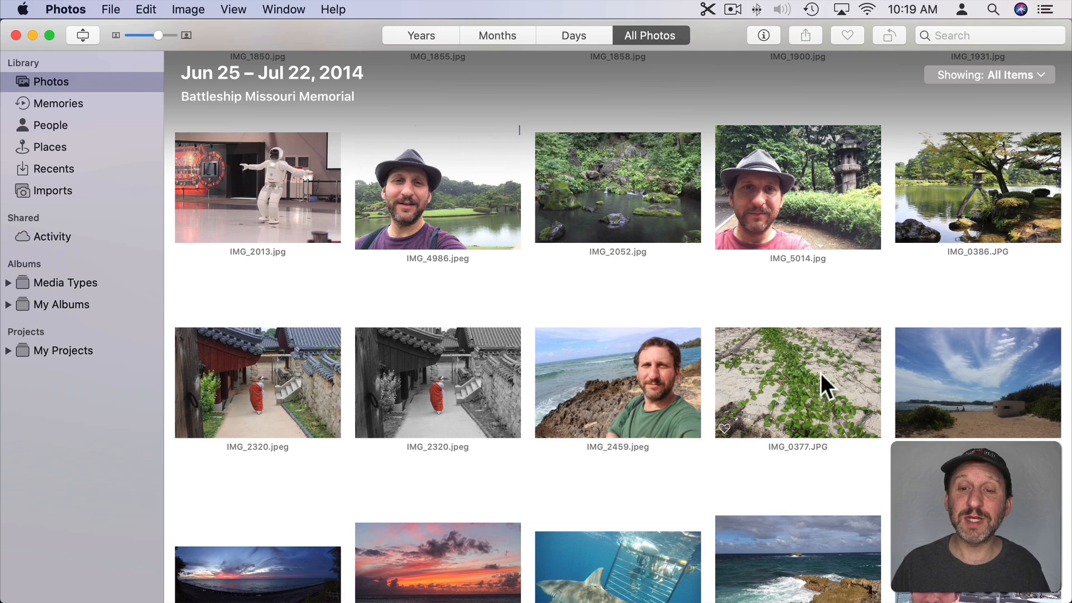
mouse_move(821, 463)
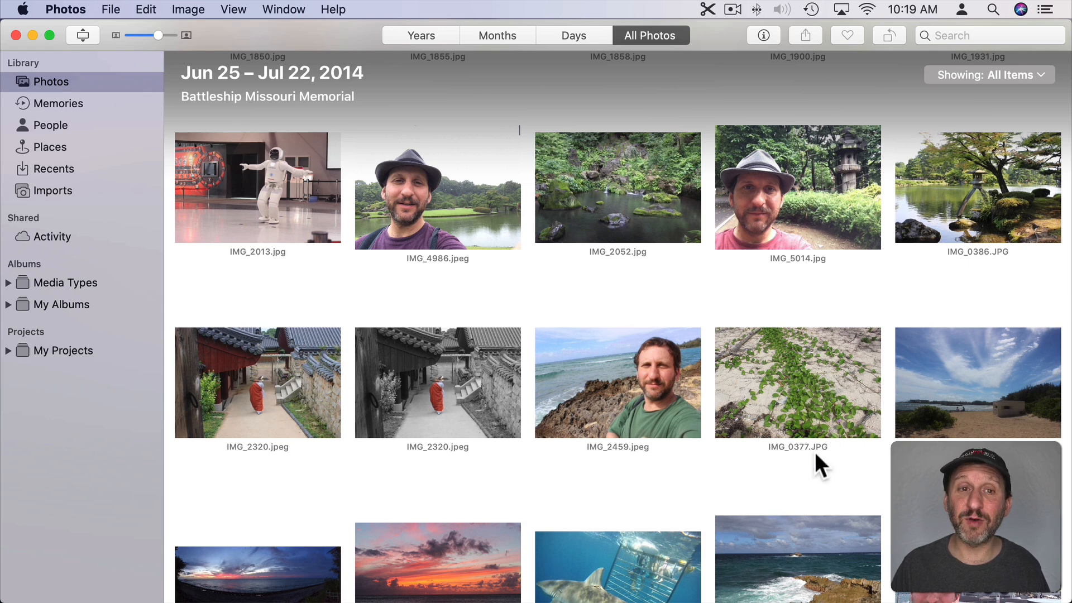
mouse_move(659, 107)
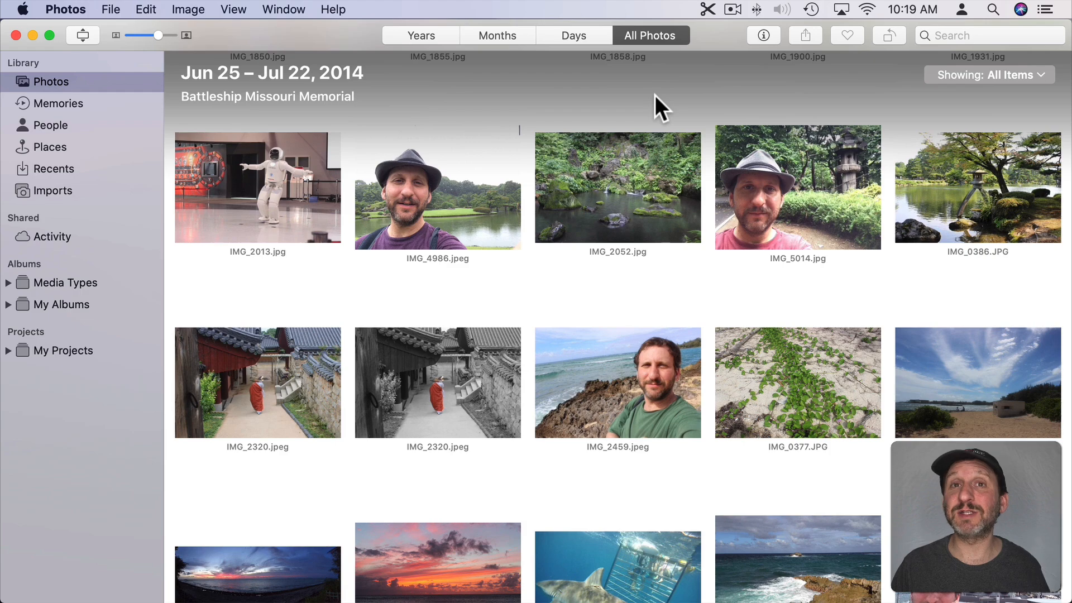
mouse_move(809, 369)
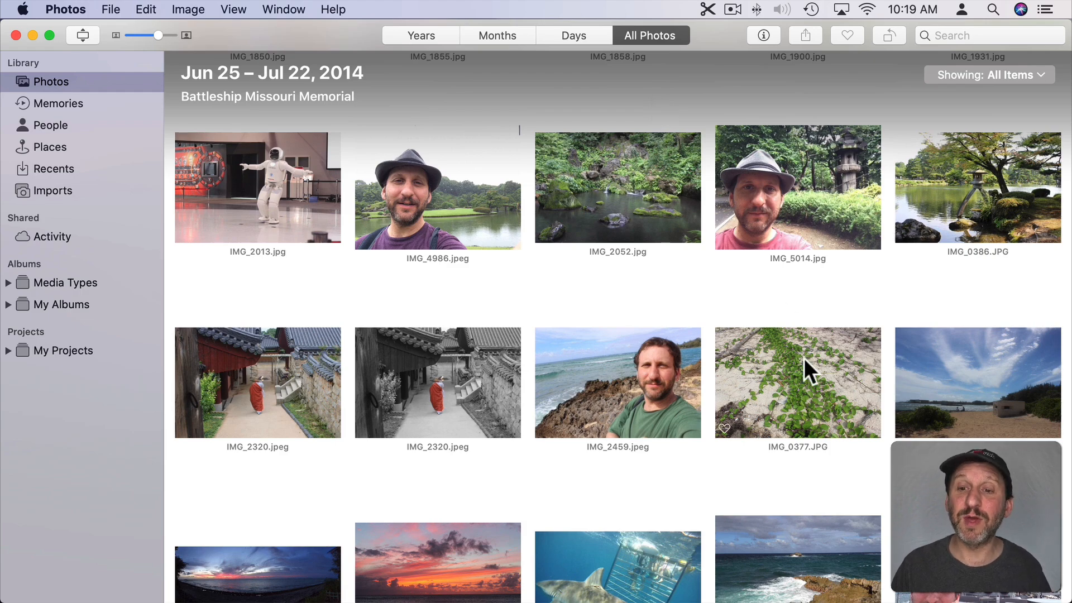
Compare Days and All Photos, then scroll the grid forward to the Feb 22 – Apr 20, 2017 Fuji-Shi photos.
left_click(573, 35)
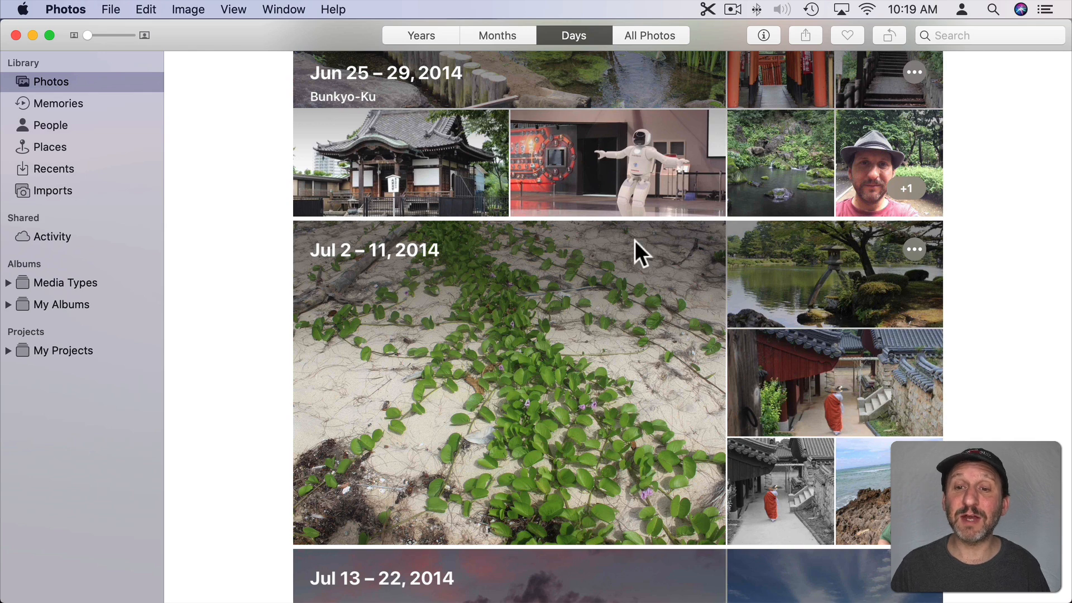
mouse_move(823, 308)
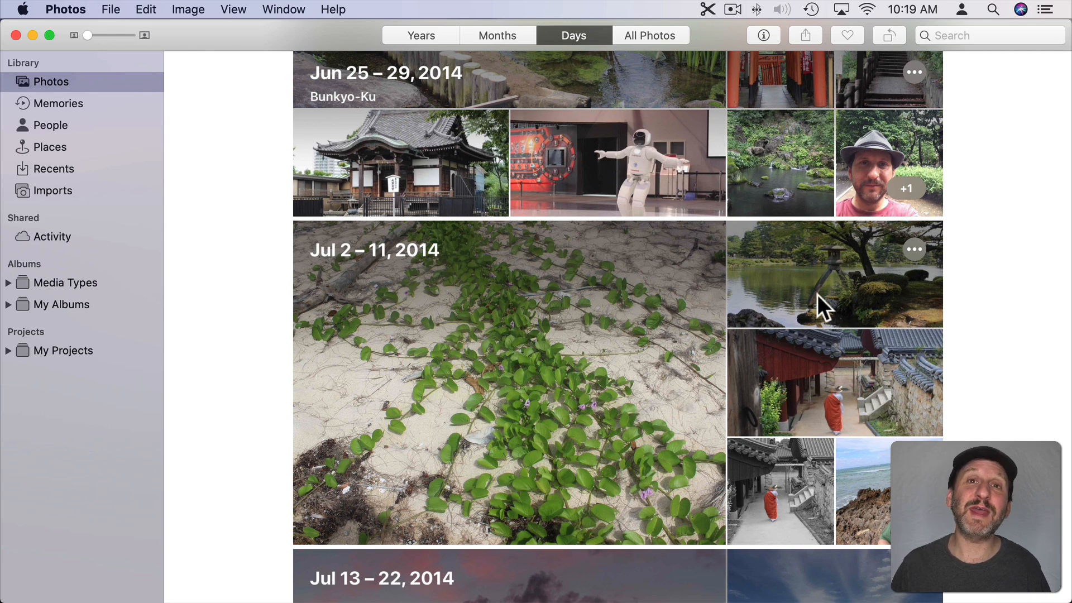
mouse_move(588, 506)
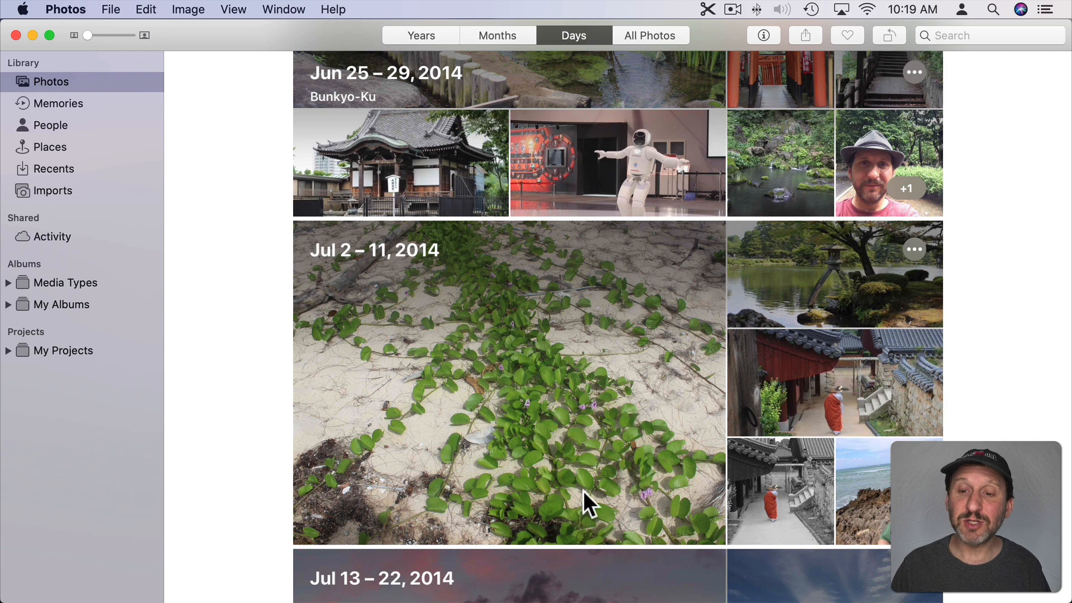
mouse_move(547, 271)
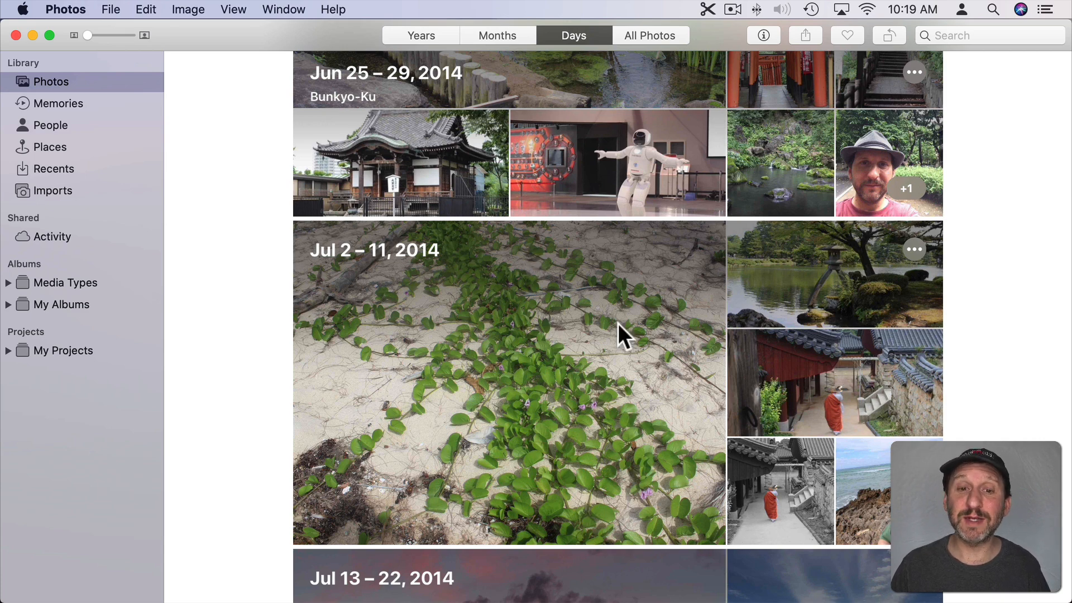
mouse_move(506, 332)
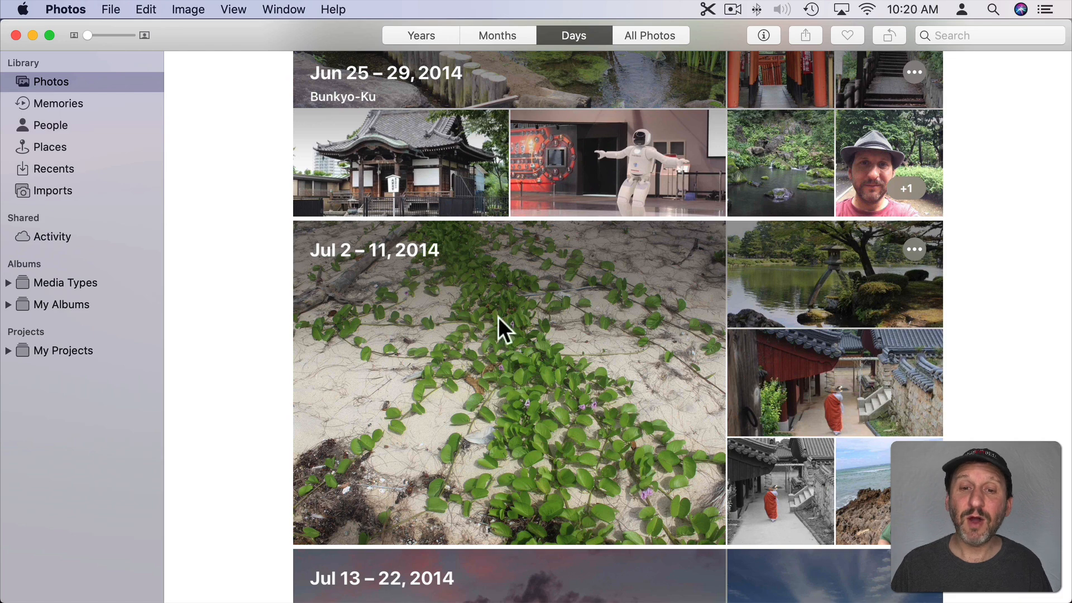
mouse_move(772, 382)
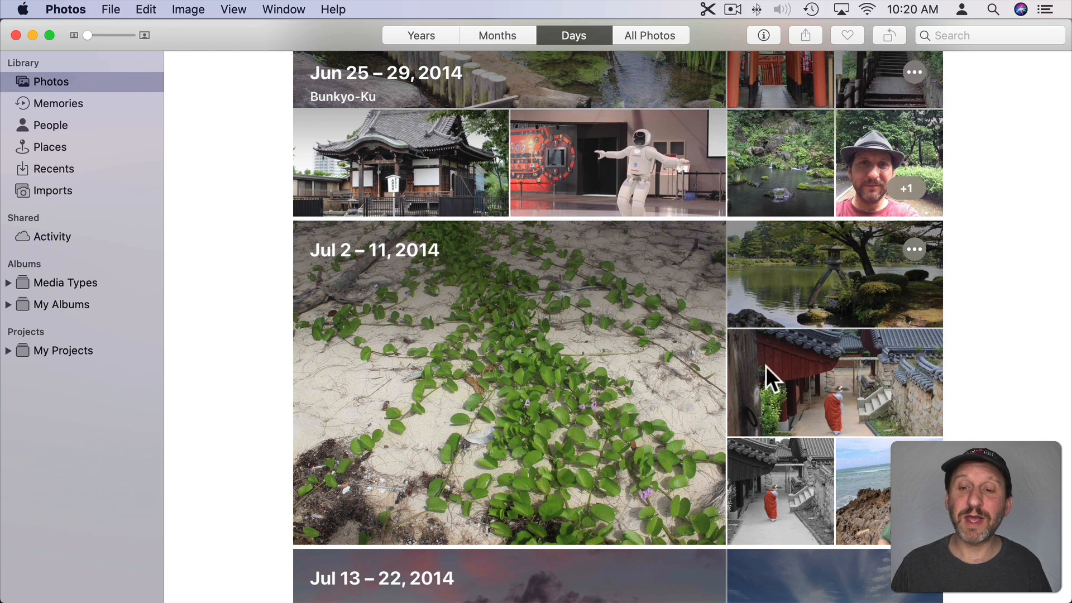
mouse_move(649, 40)
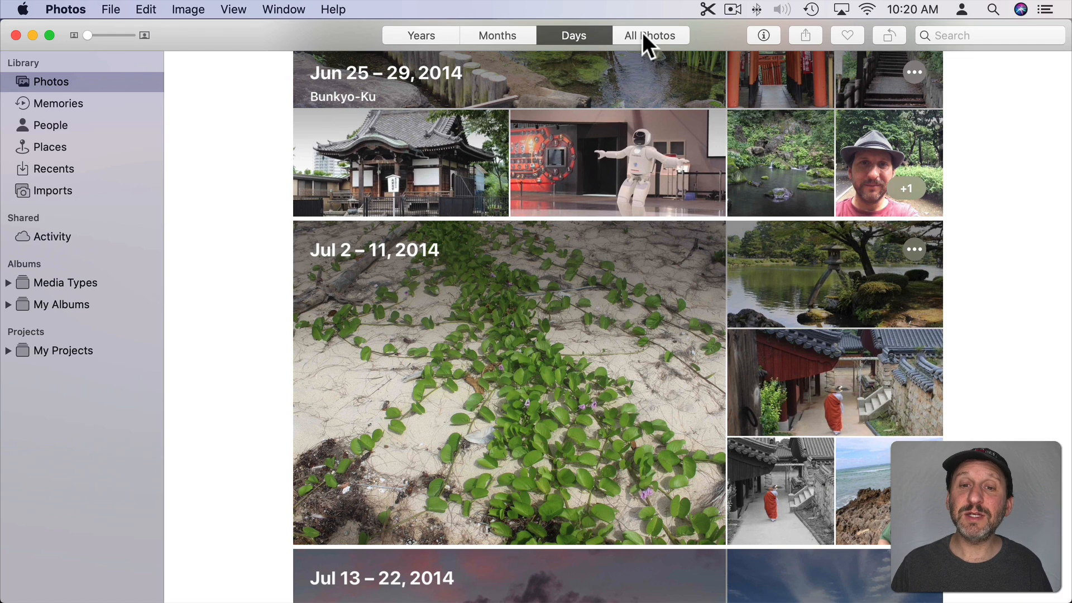
left_click(650, 34)
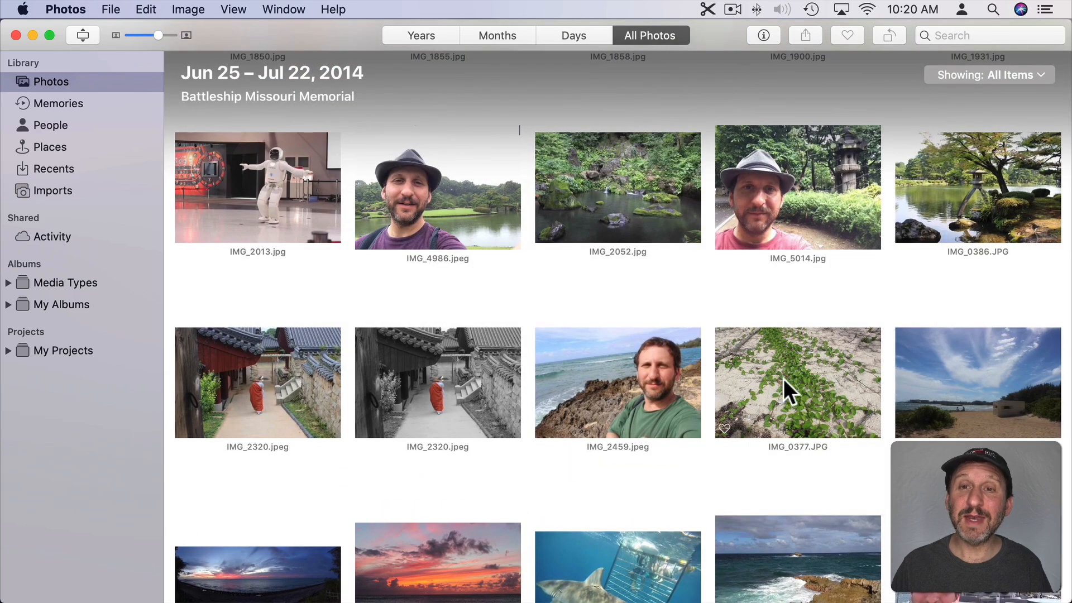
mouse_move(893, 380)
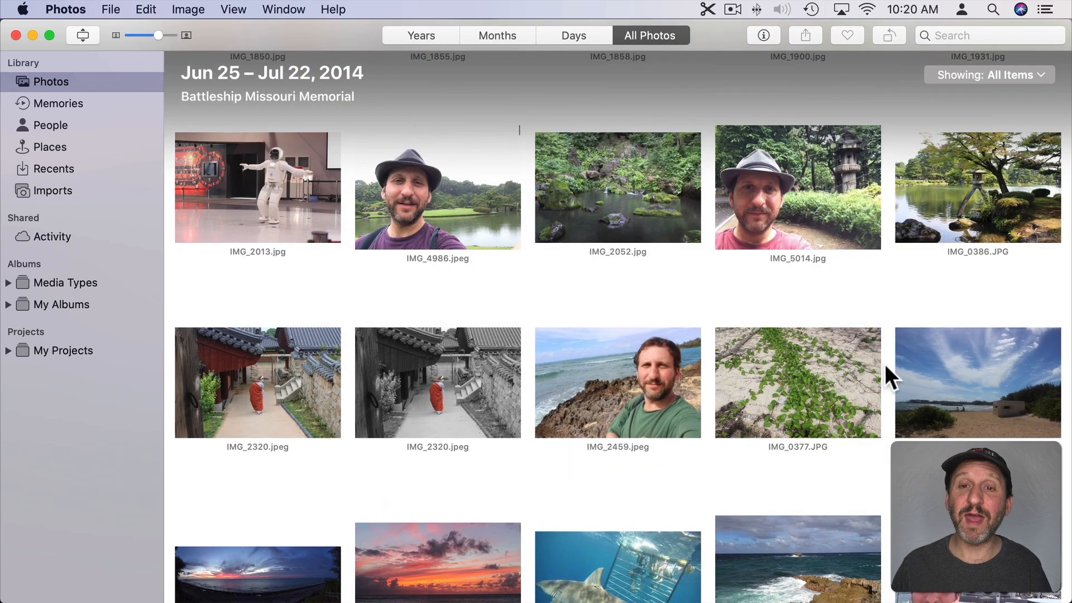
mouse_move(690, 277)
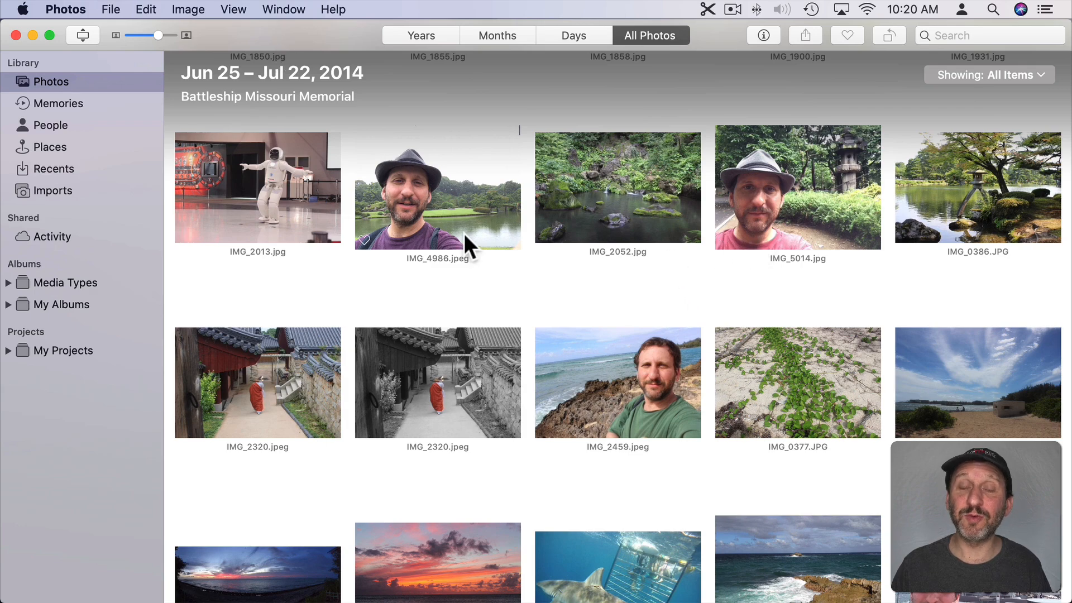
scroll("down", 3)
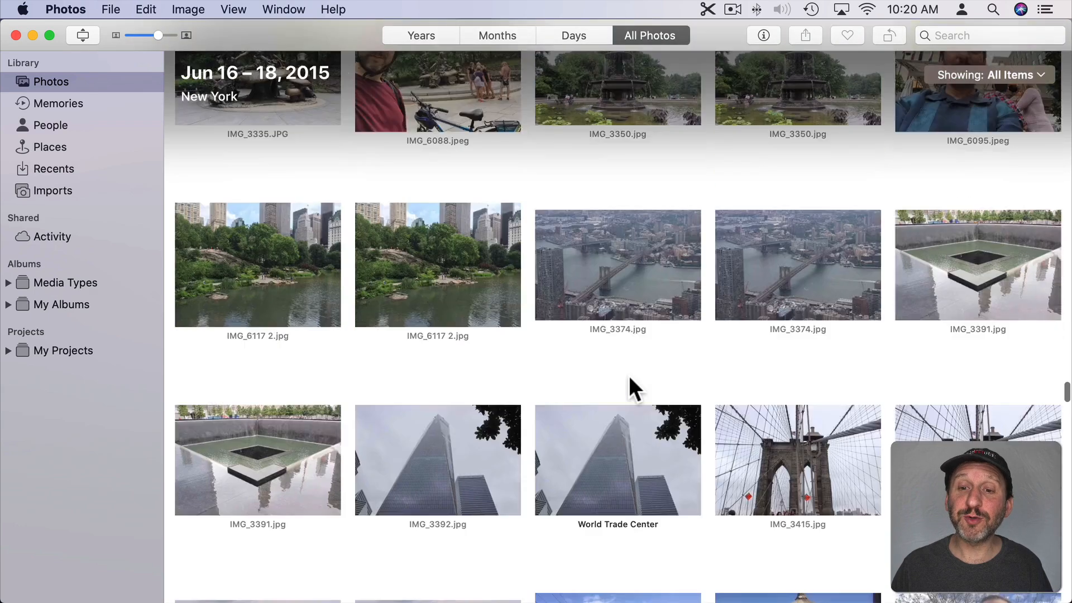
scroll("down", 3)
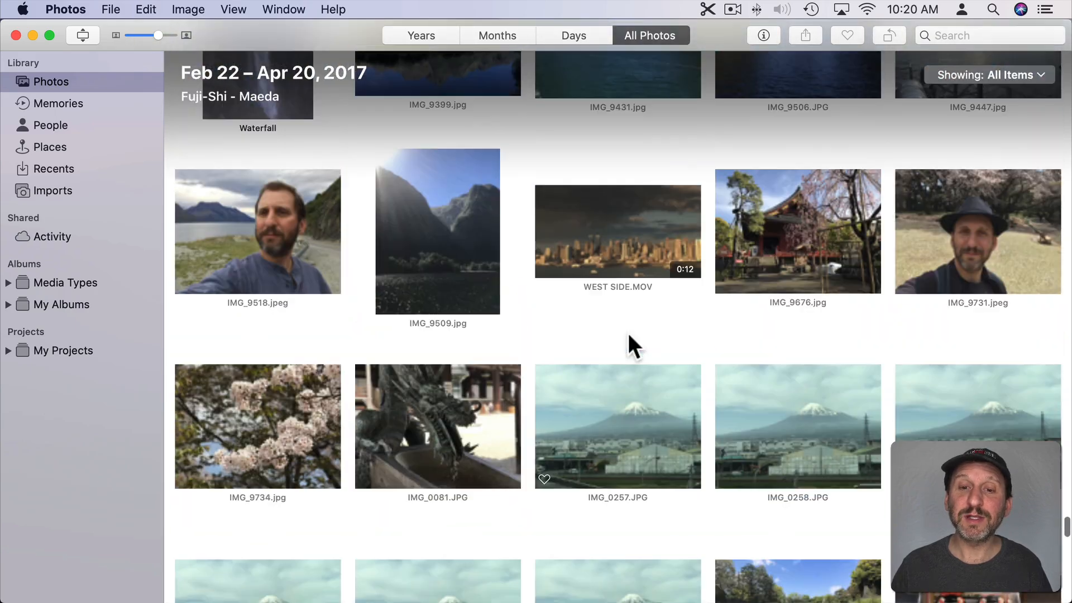
scroll("down", 3)
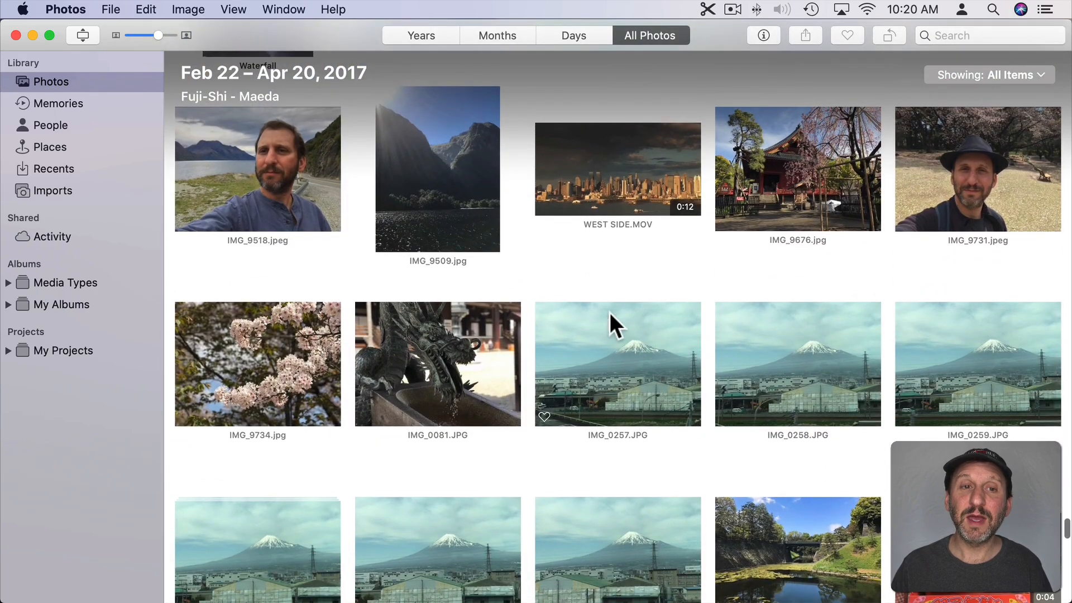
mouse_move(578, 41)
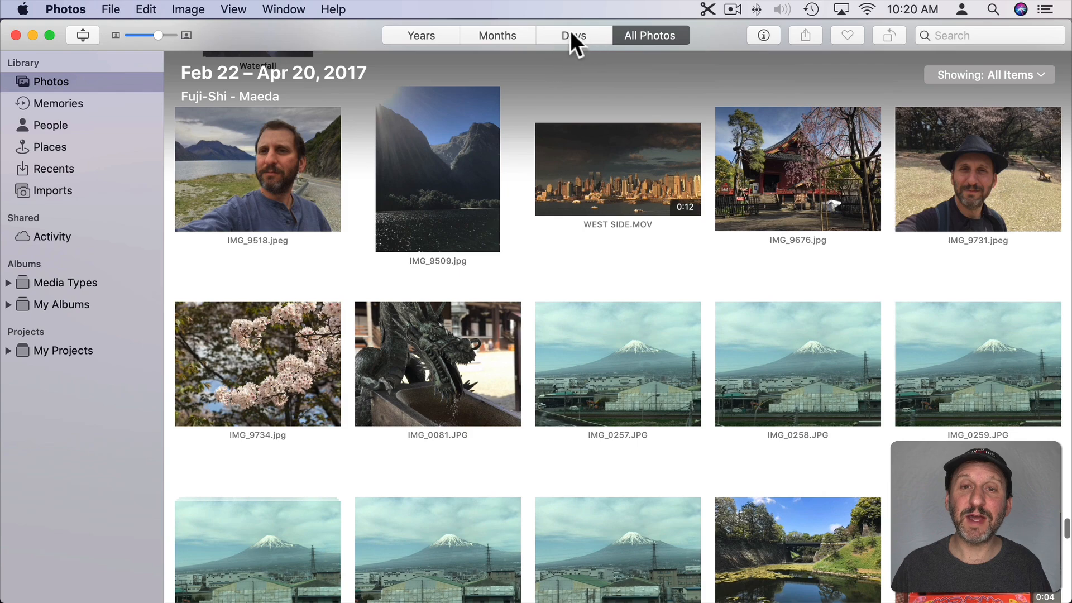
Flip between Days, Months and All Photos views, ending on the grid at Feb 22 – Apr 20, 2017.
left_click(573, 35)
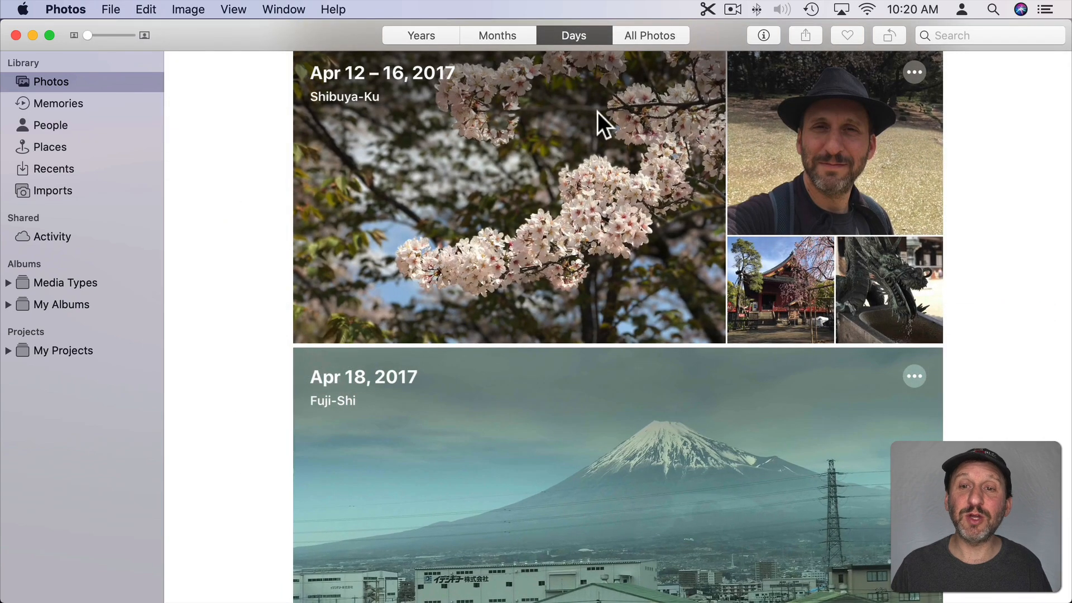
mouse_move(646, 45)
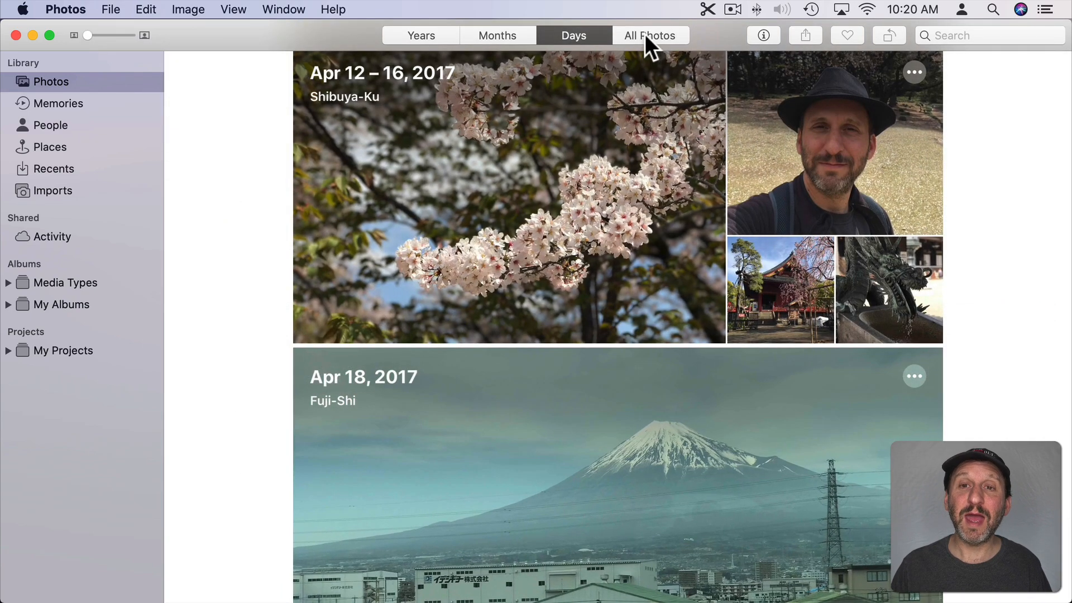
left_click(650, 35)
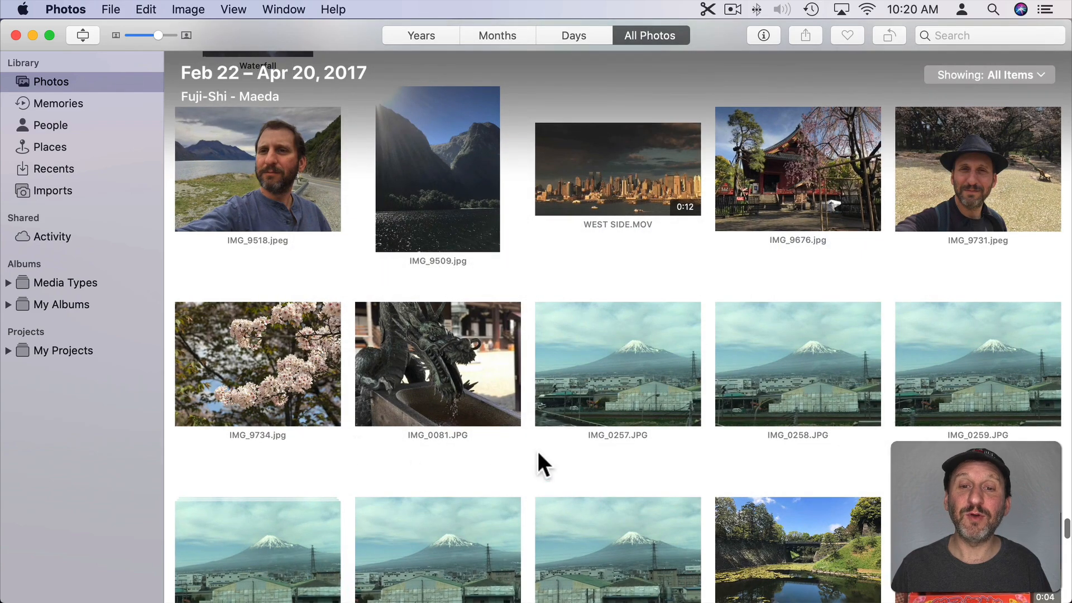
mouse_move(503, 48)
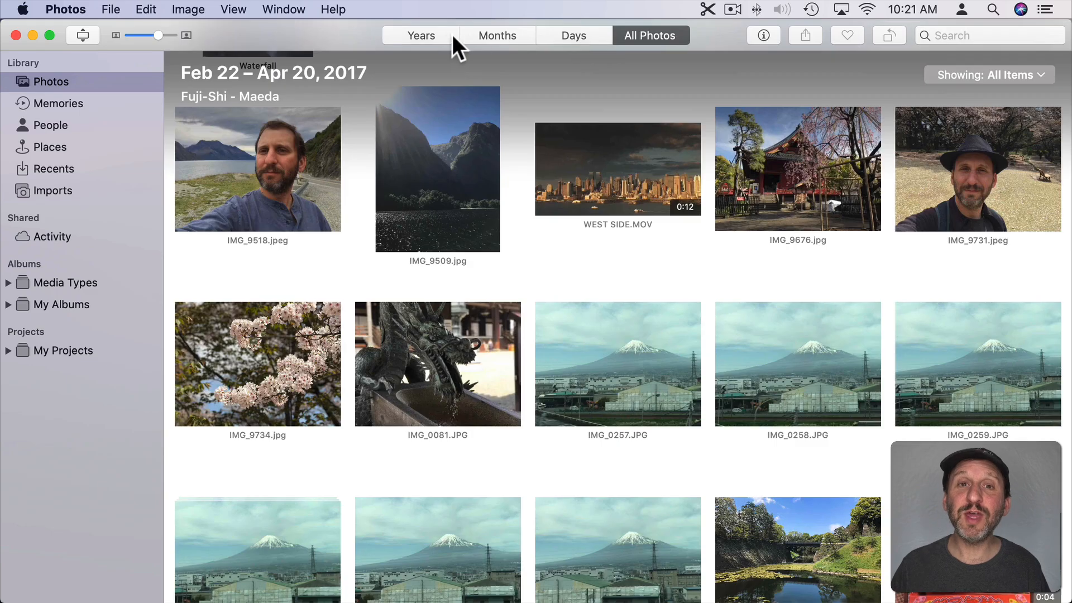
left_click(499, 34)
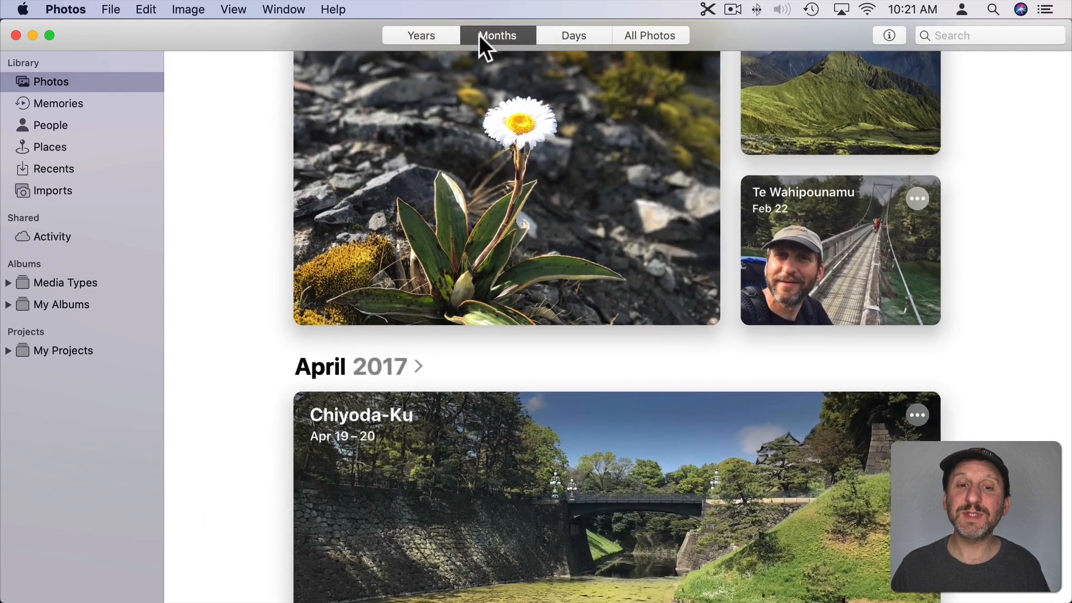
left_click(573, 35)
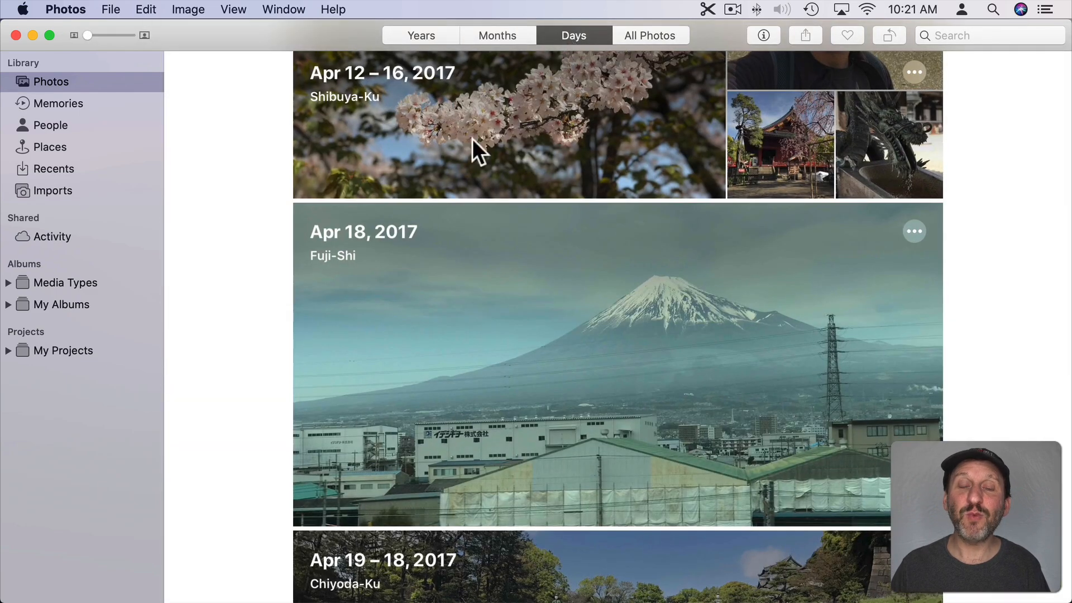
mouse_move(448, 343)
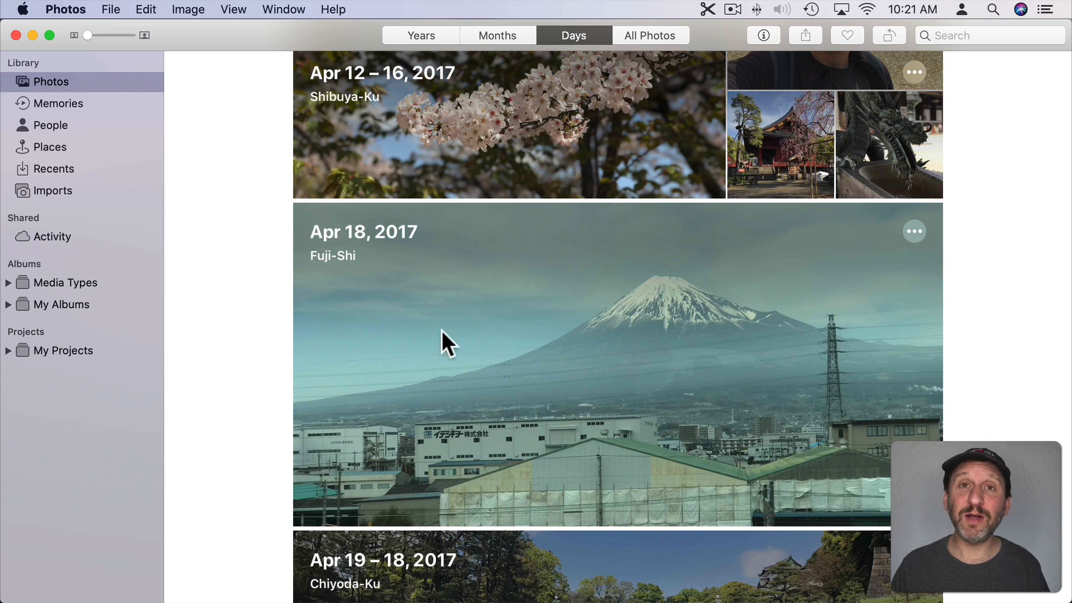
mouse_move(519, 54)
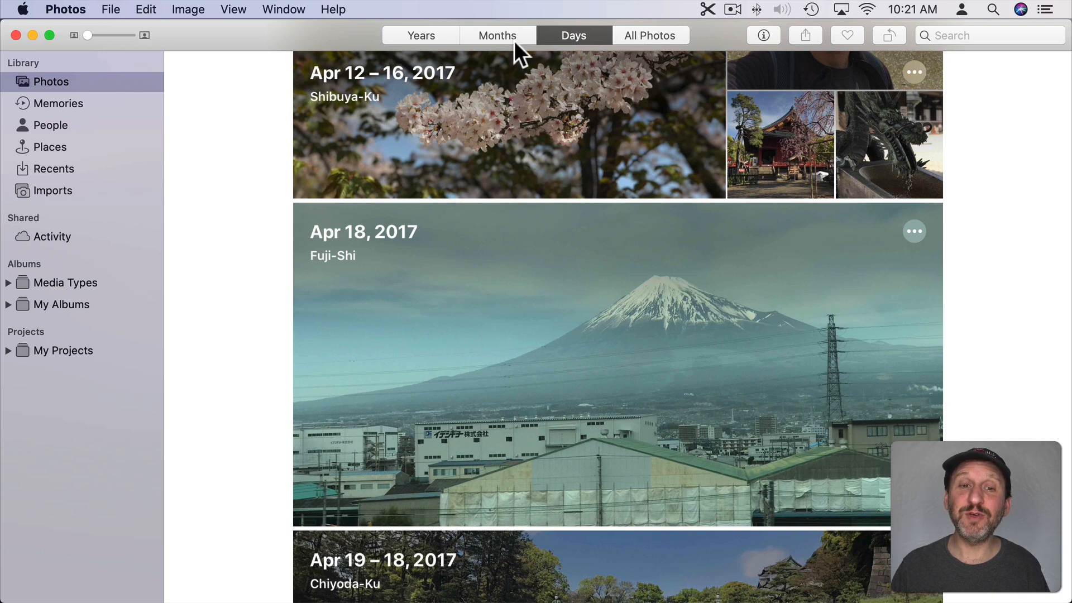
mouse_move(656, 41)
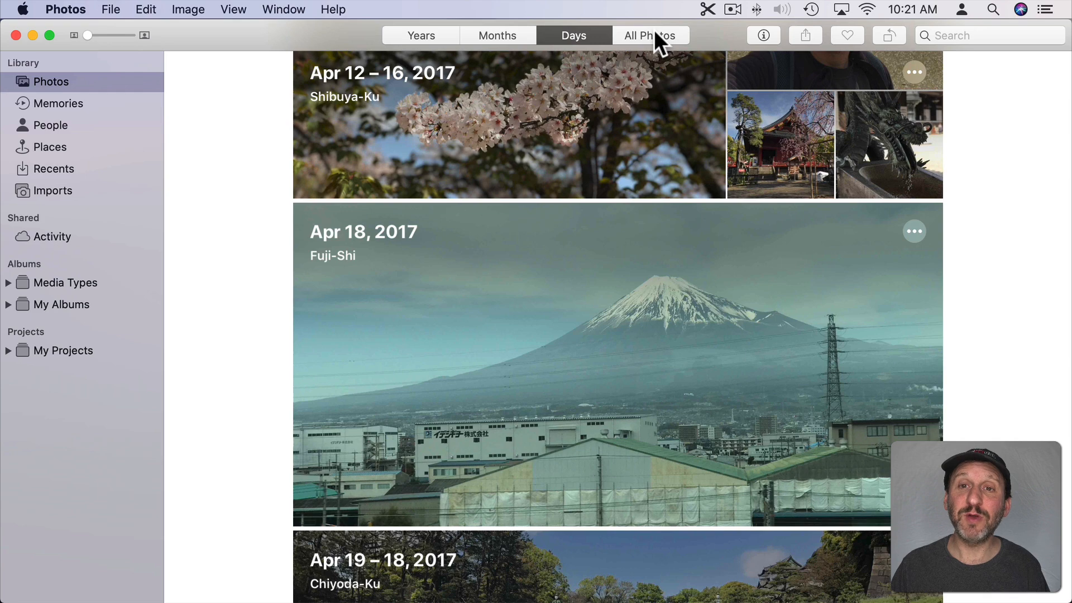
left_click(650, 35)
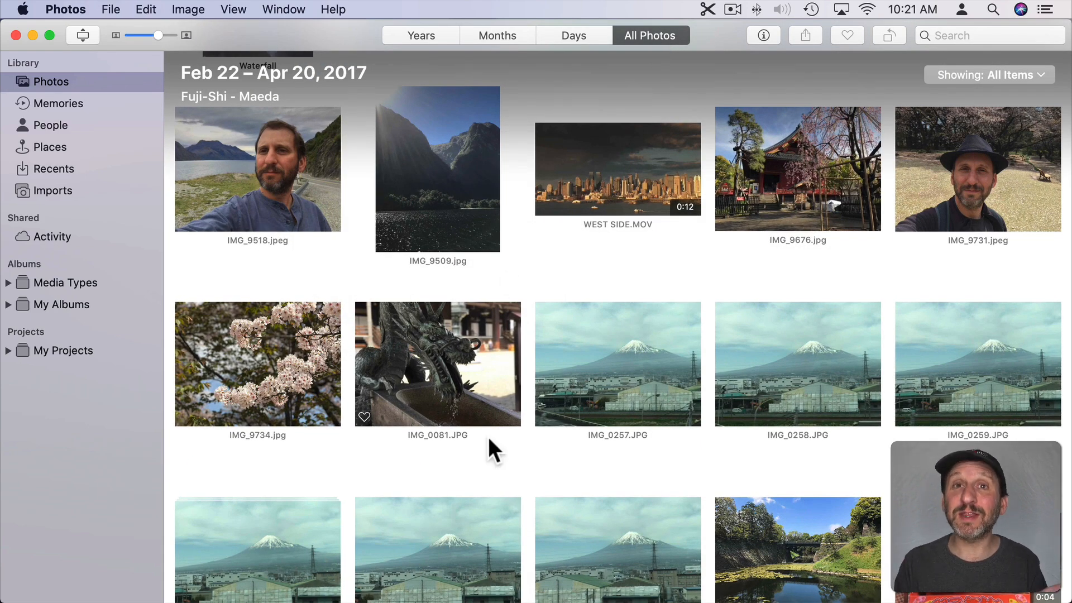
scroll("down", 3)
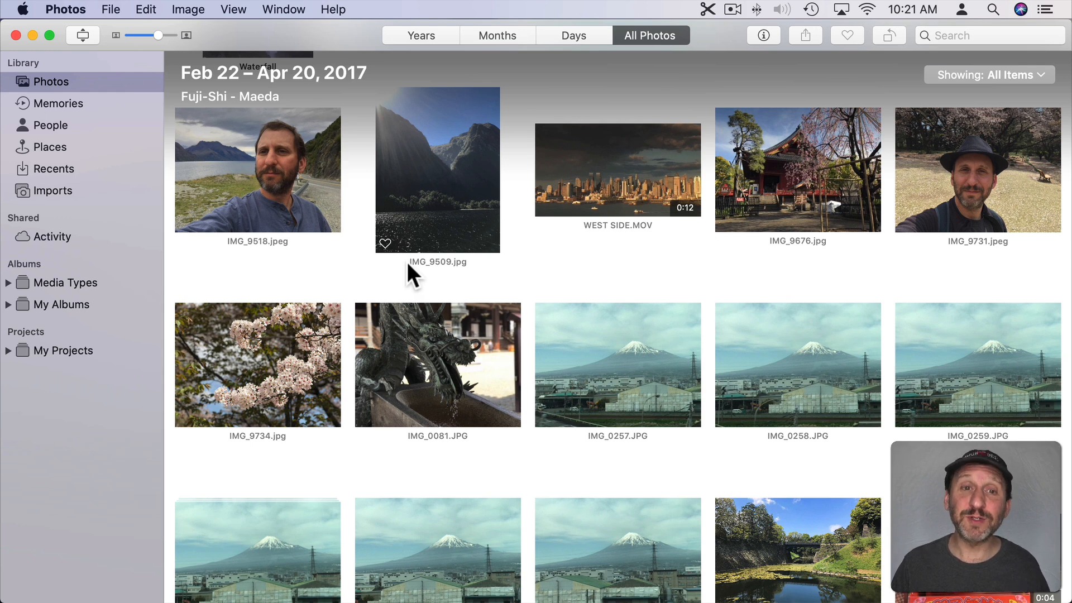
mouse_move(571, 290)
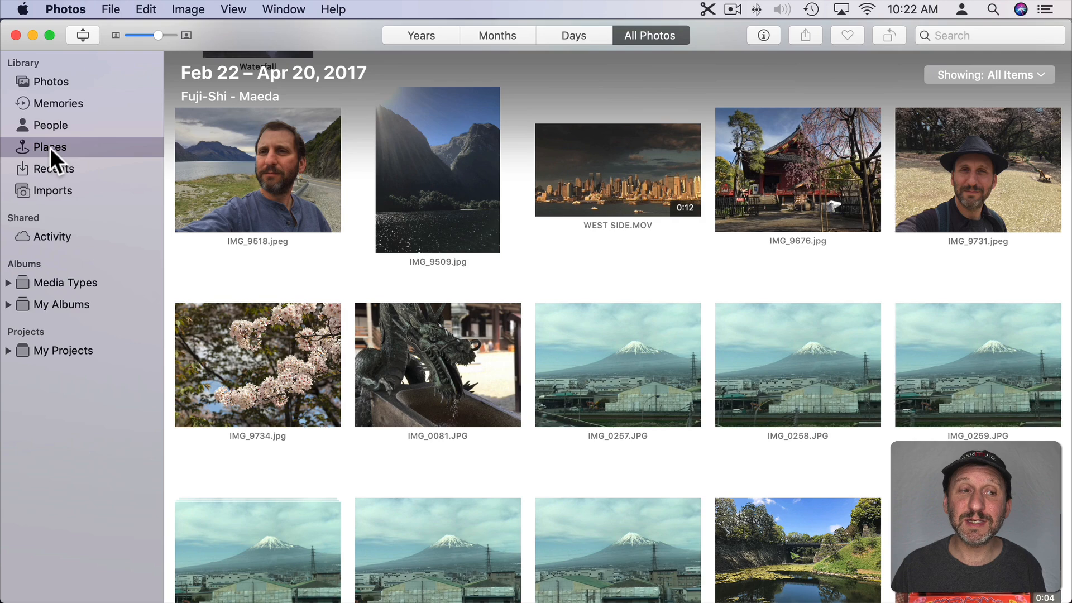
Show Places, move the map to Europe and Scotland, and select the six-photo Scotland cluster.
left_click(50, 147)
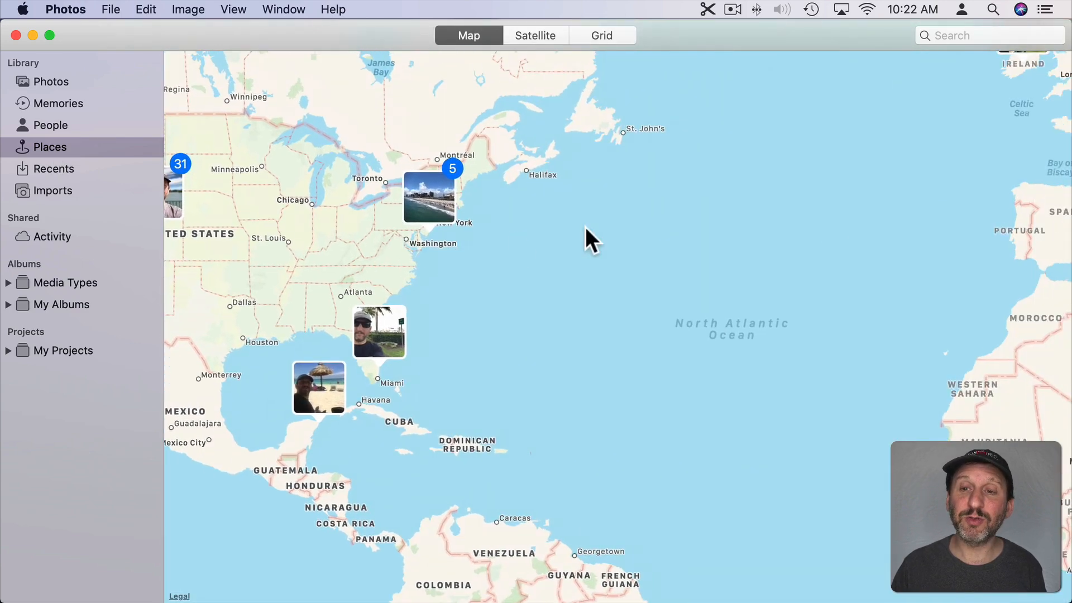
left_click_drag(589, 239, 348, 369)
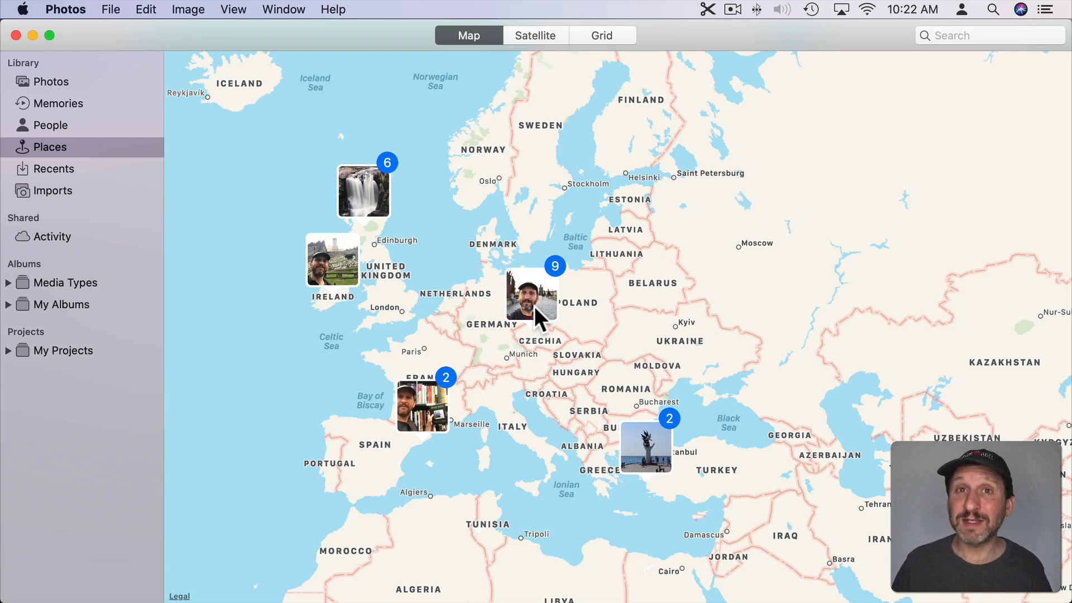
mouse_move(465, 312)
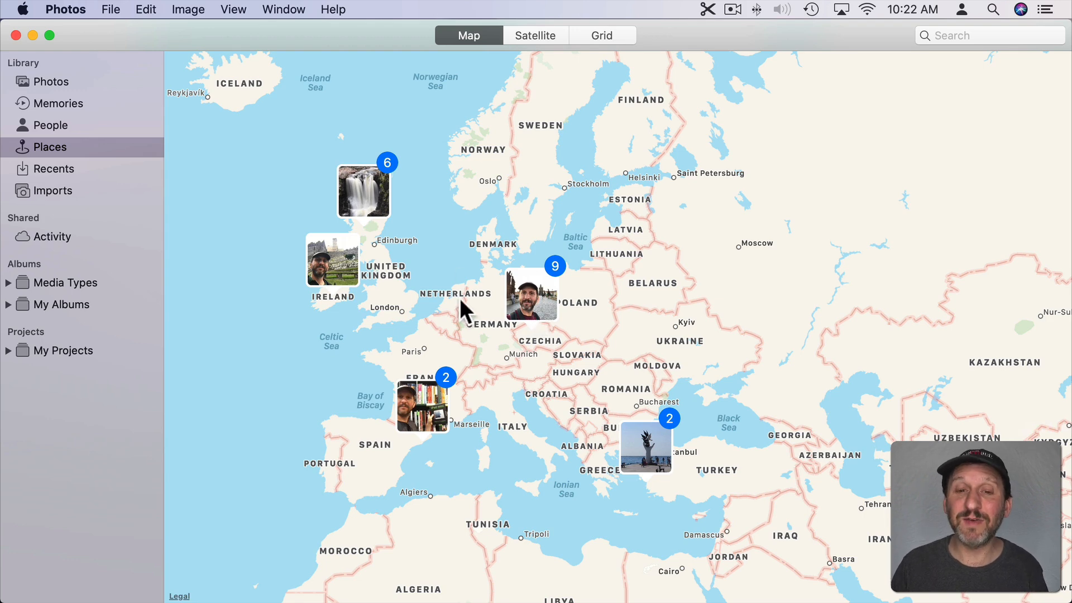
left_click_drag(464, 311, 622, 257)
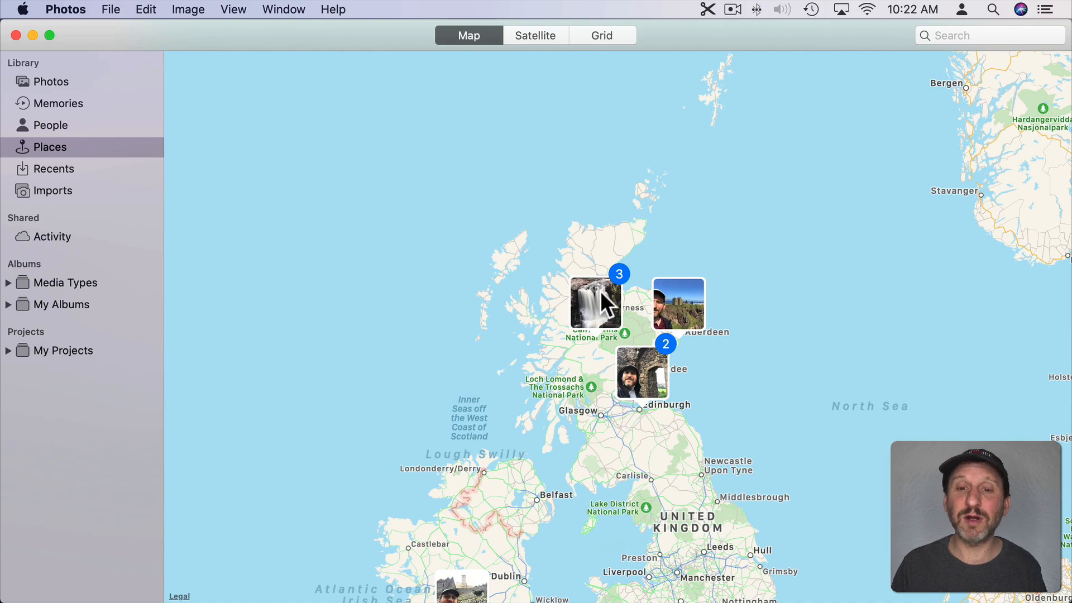
scroll("down", 3)
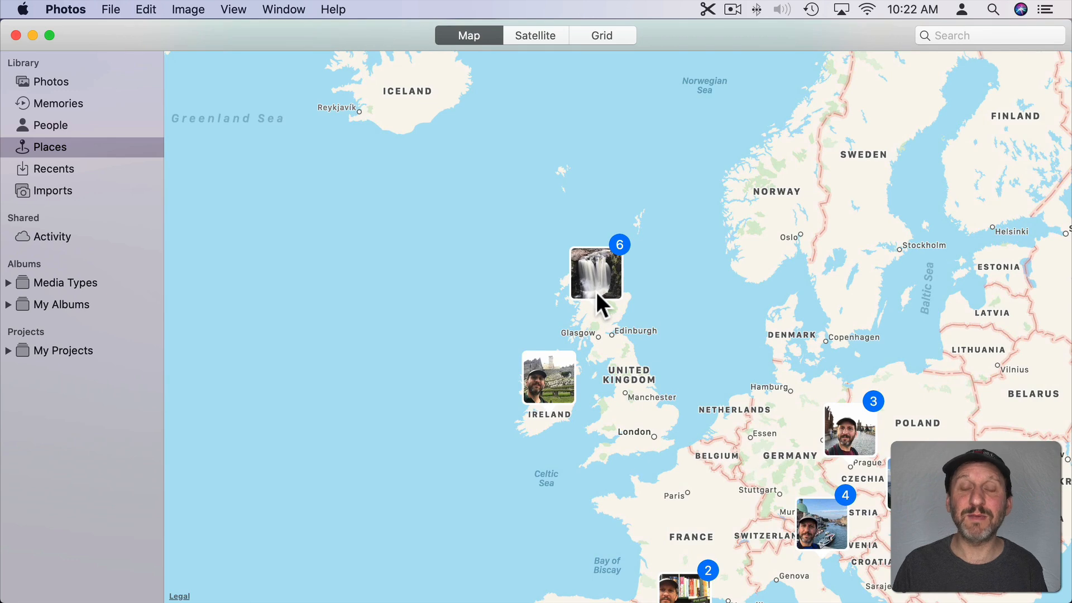
left_click(595, 272)
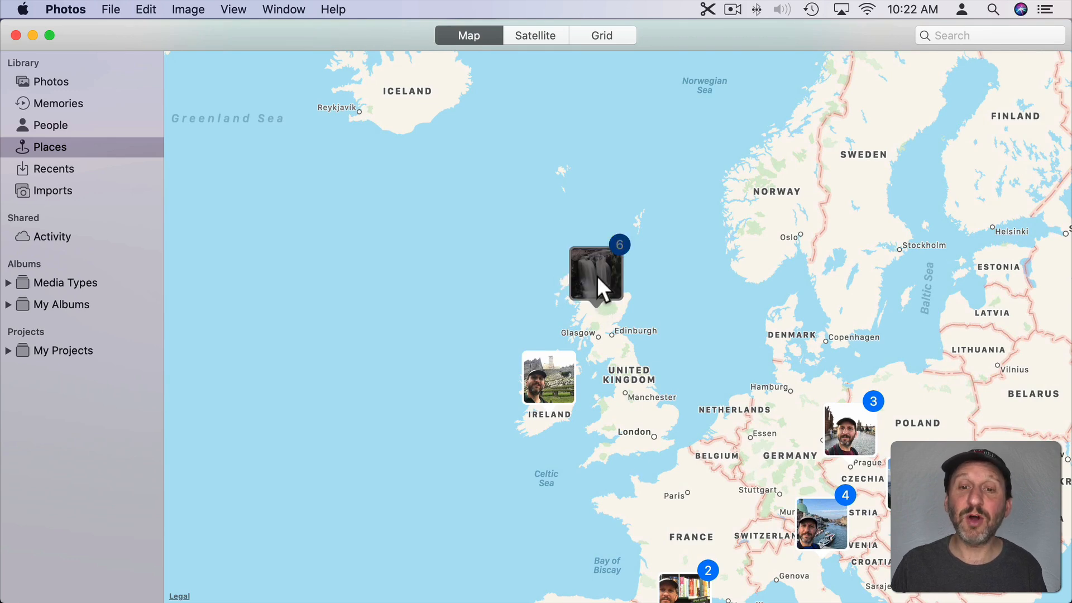
Open the Scotland cluster's photos and select the Newtonmore church photo.
left_click(595, 274)
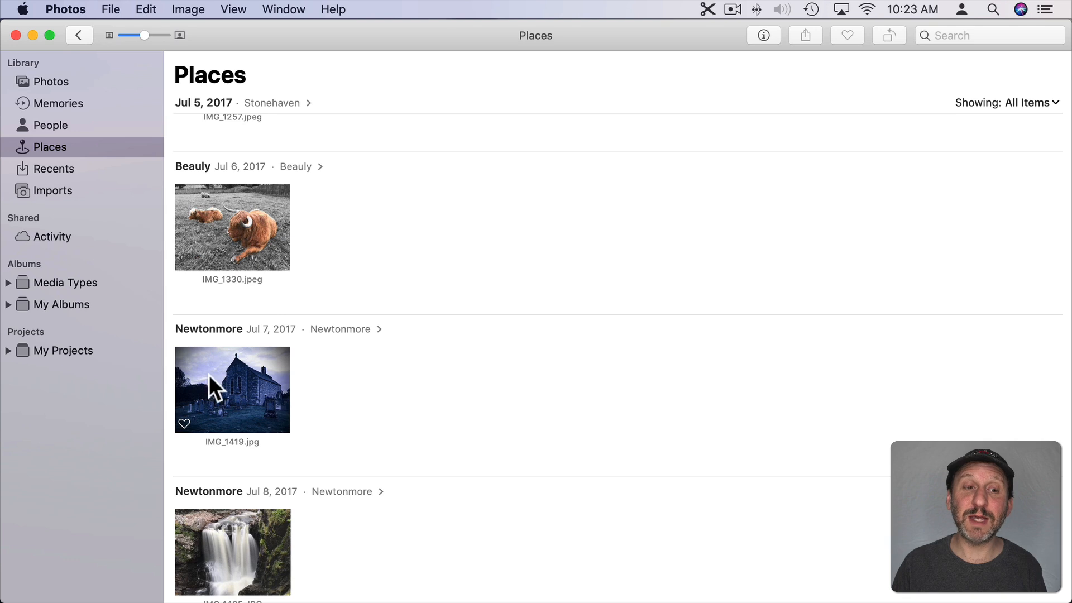
left_click(232, 388)
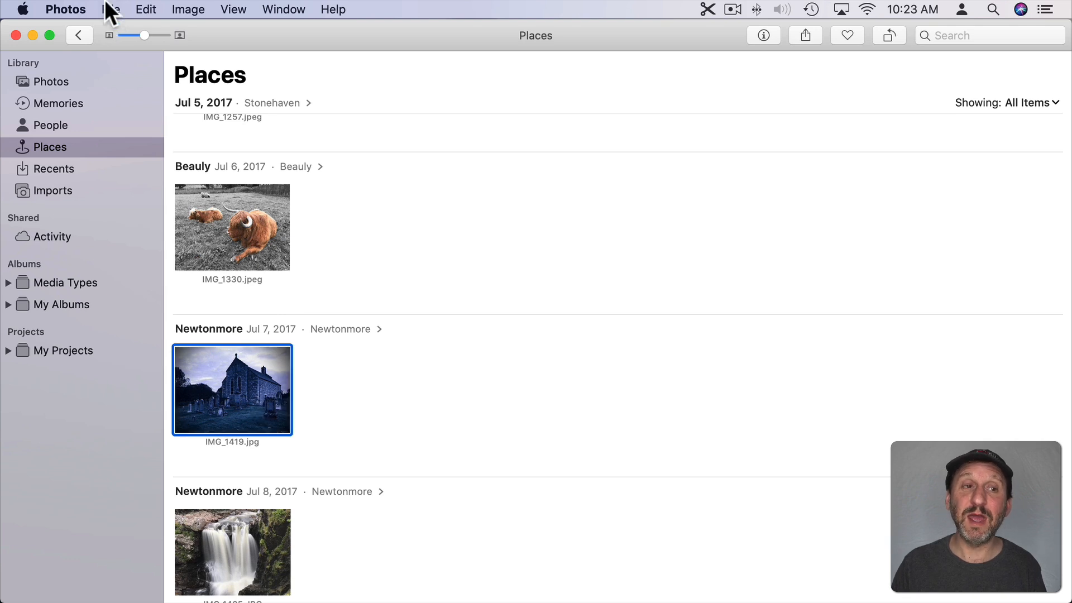
Show the church photo in All Photos among the Jul 5 – Aug 11, 2017 pictures, then start a library search.
left_click(110, 9)
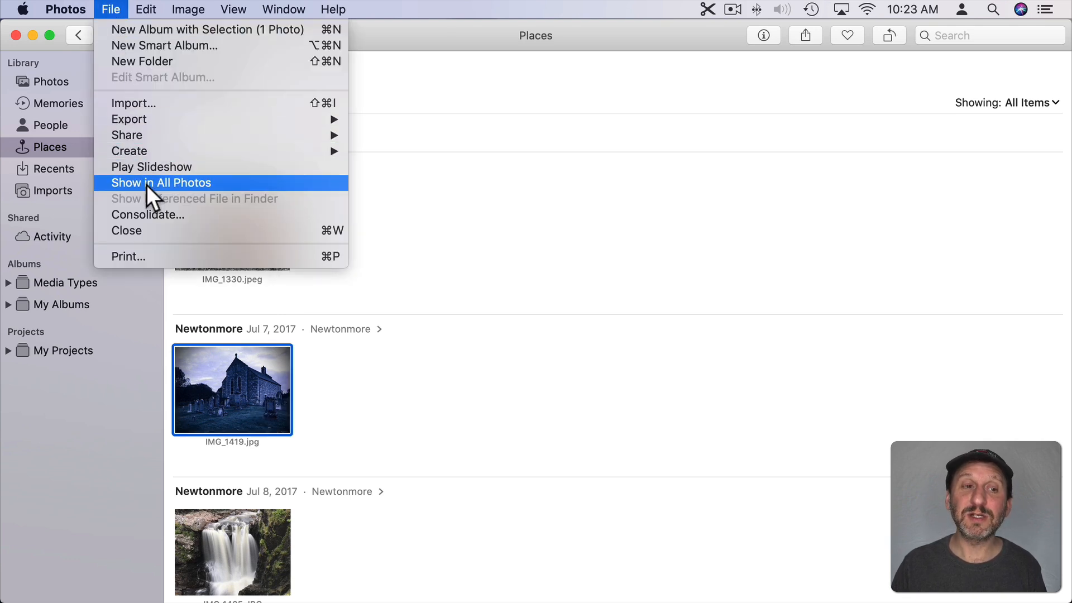
left_click(161, 182)
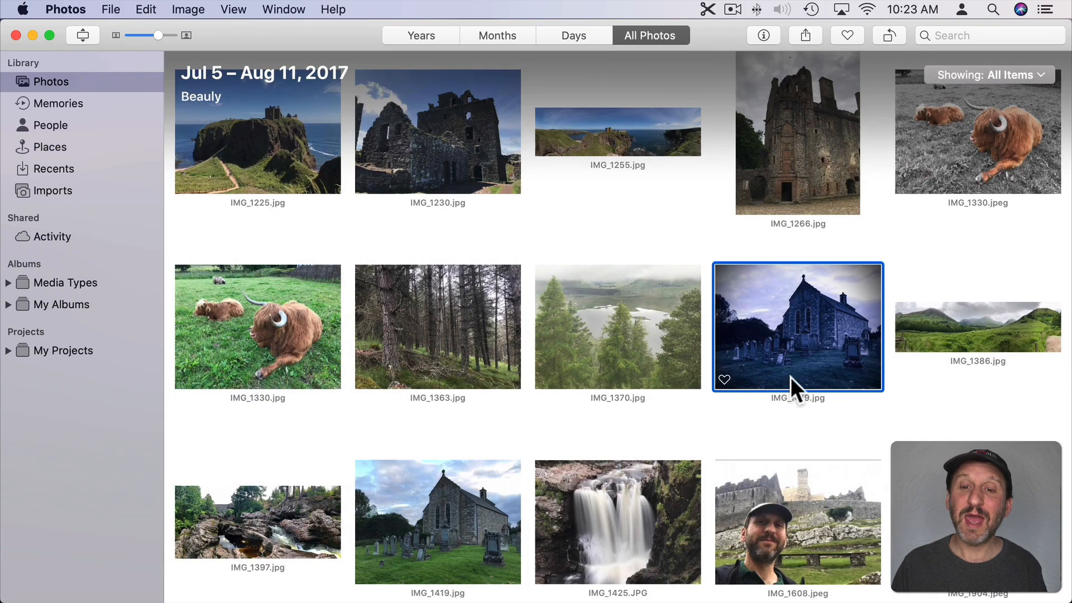
mouse_move(838, 141)
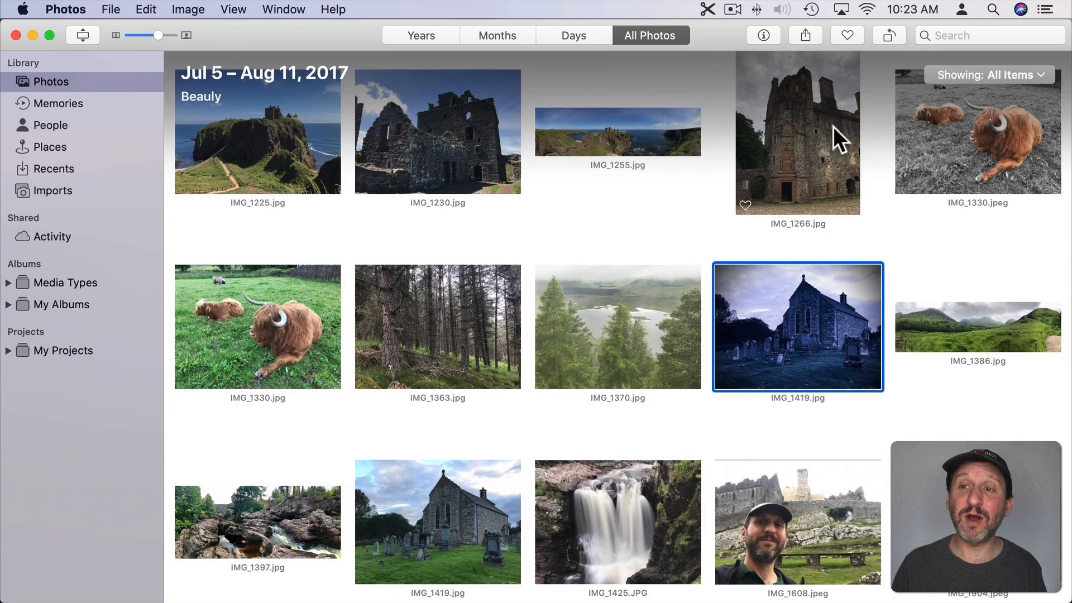
mouse_move(732, 286)
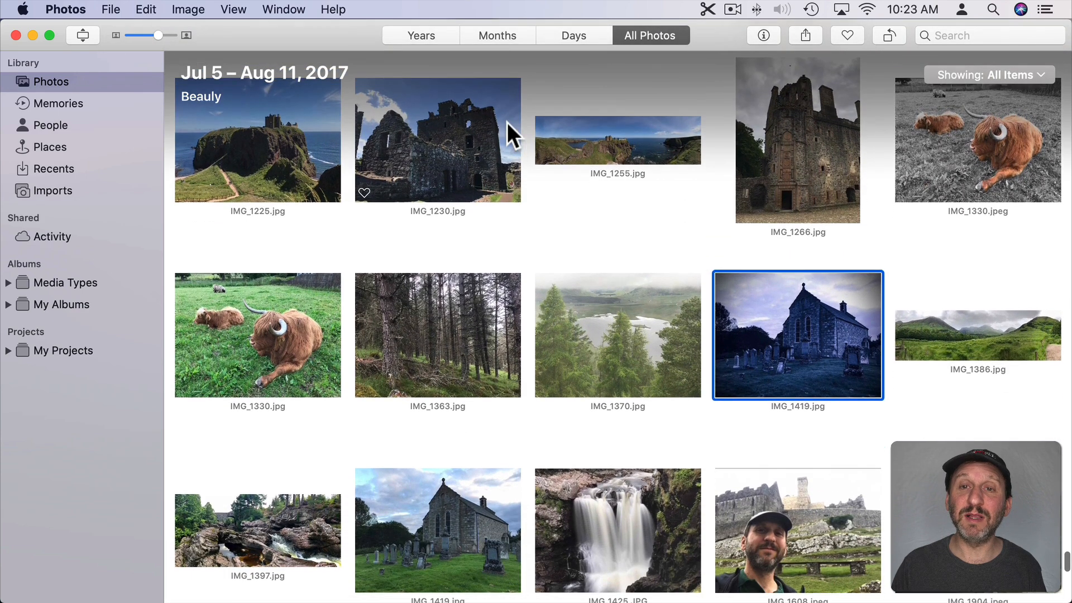
left_click(617, 334)
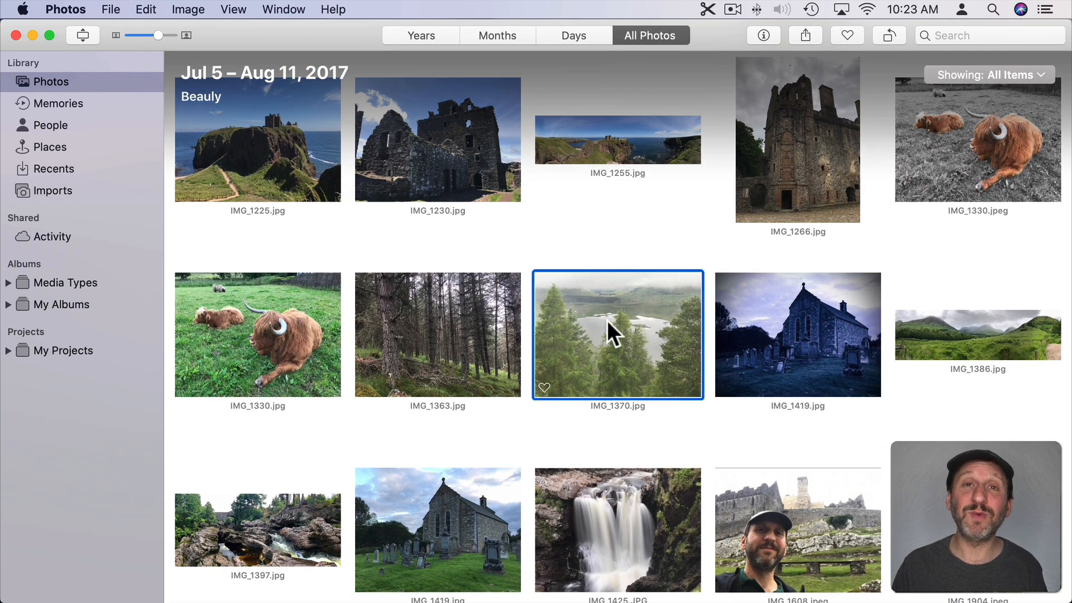
mouse_move(642, 334)
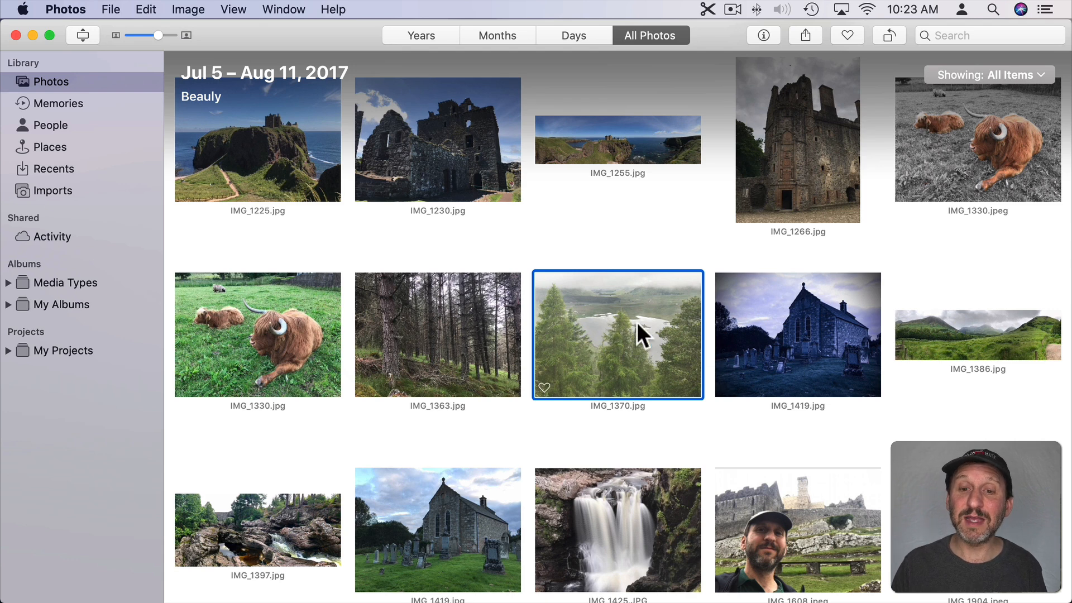
left_click(797, 334)
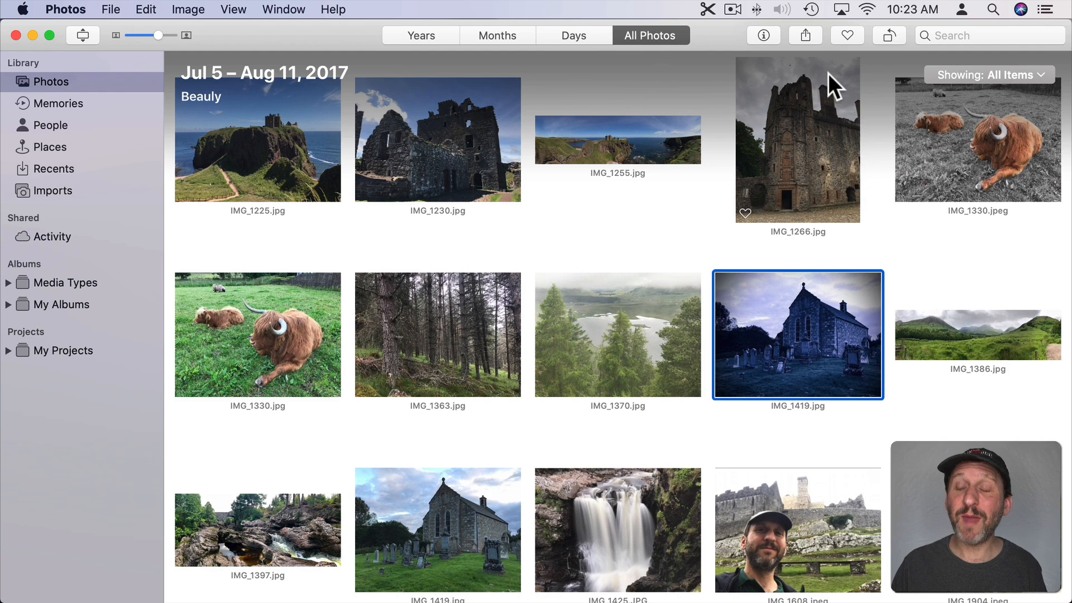
left_click(988, 35)
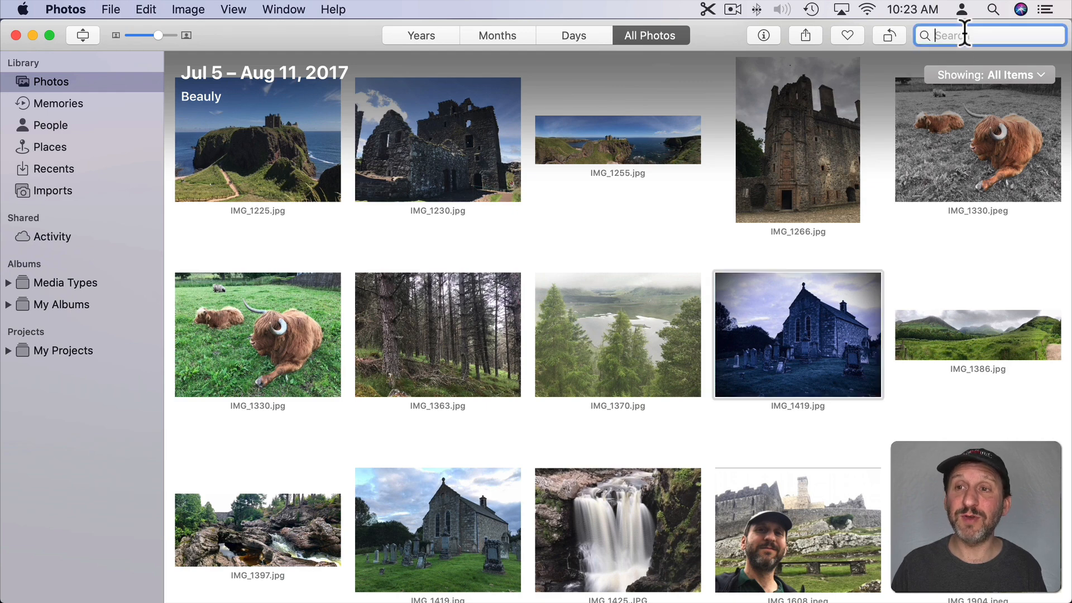
Search for 'denmark', pick the wheat field result and show it in All Photos.
type("denmark")
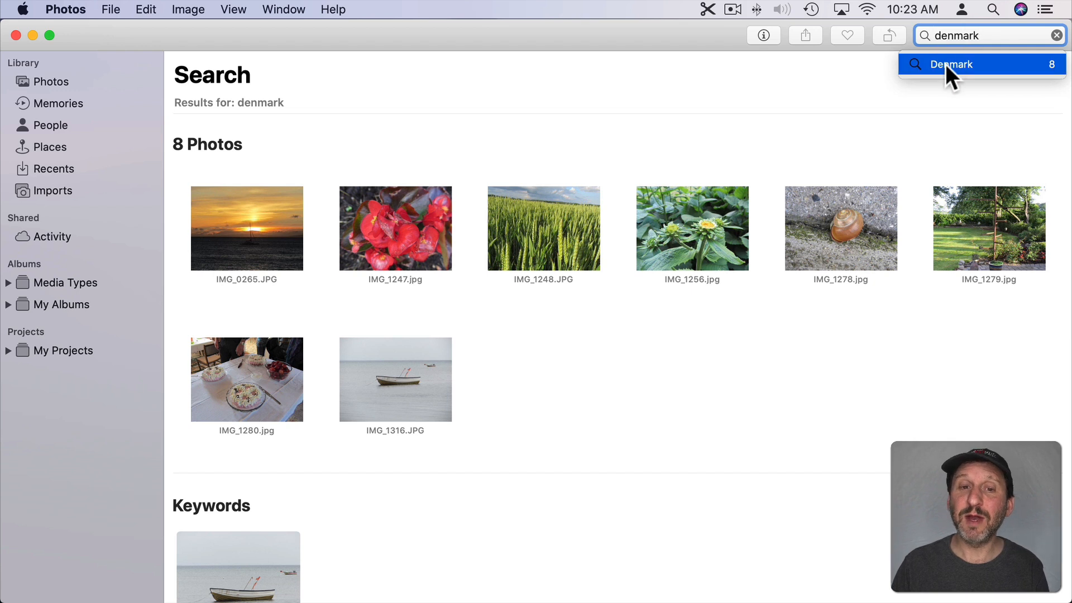
mouse_move(737, 241)
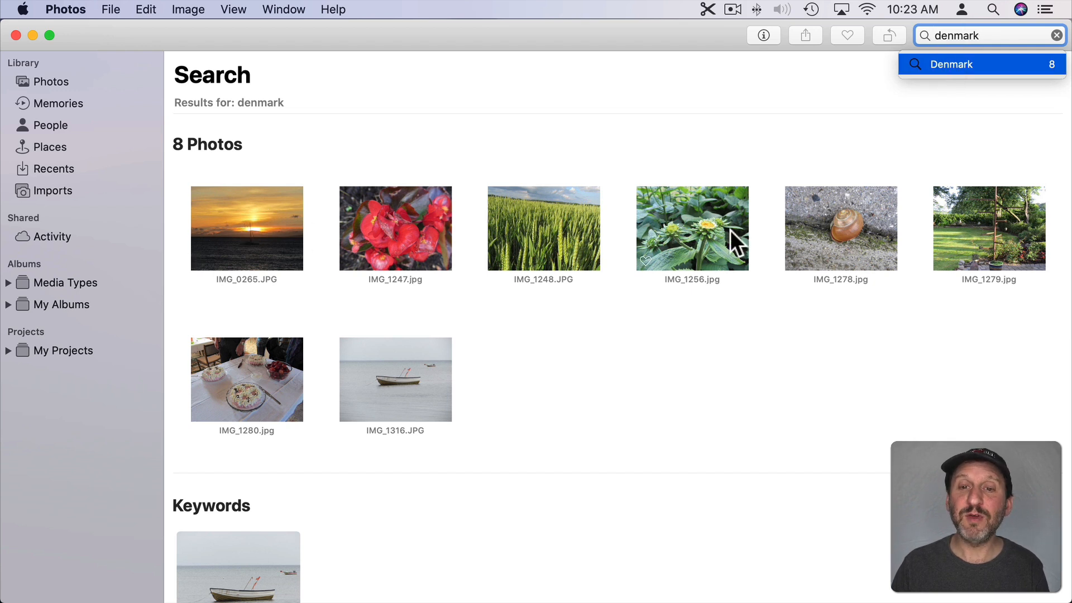
mouse_move(526, 236)
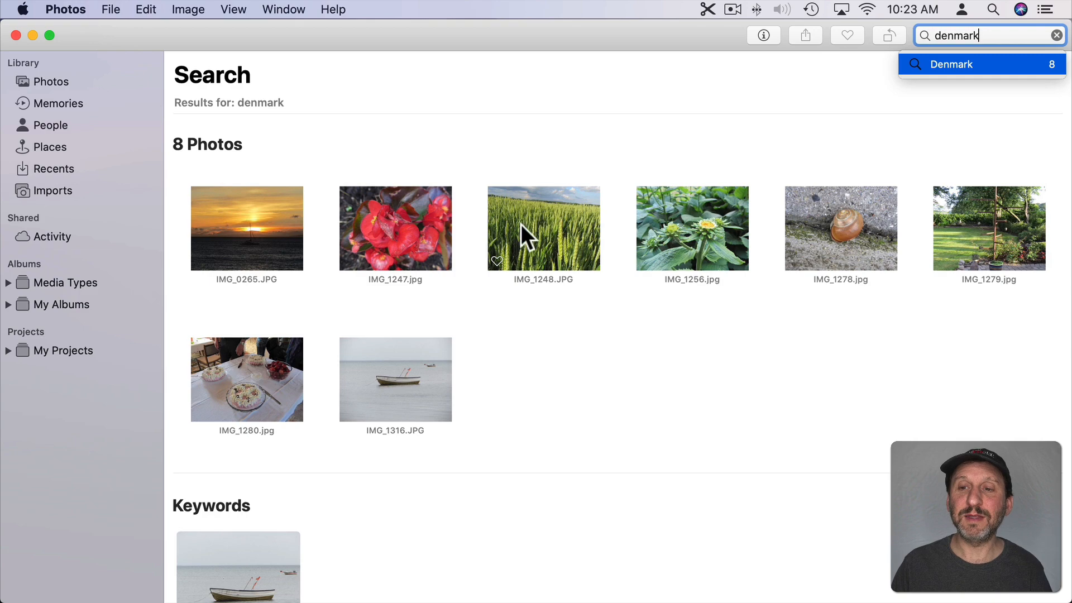
left_click(544, 228)
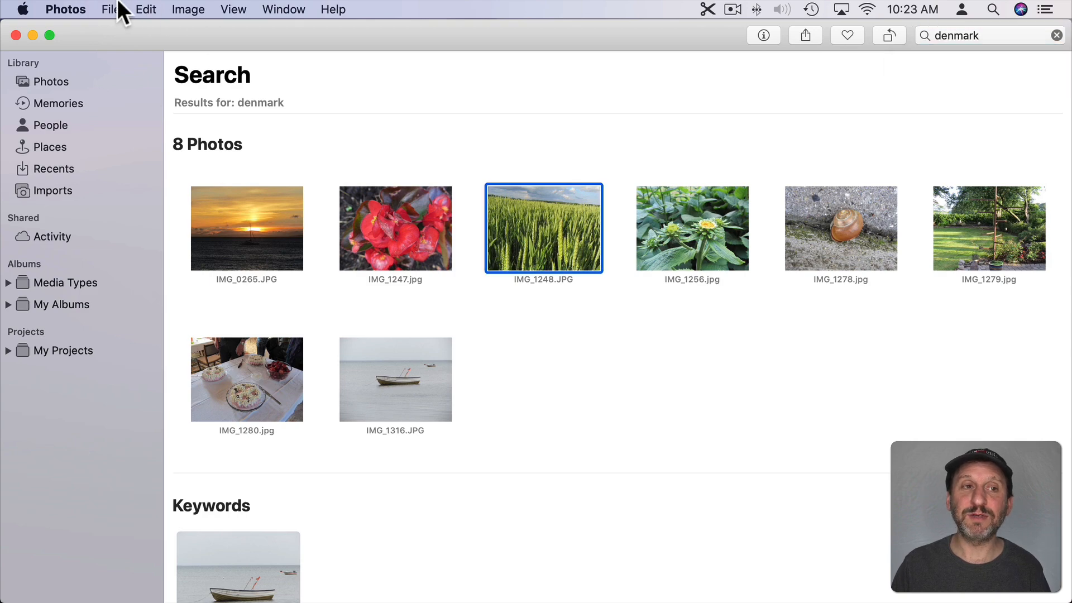
left_click(111, 10)
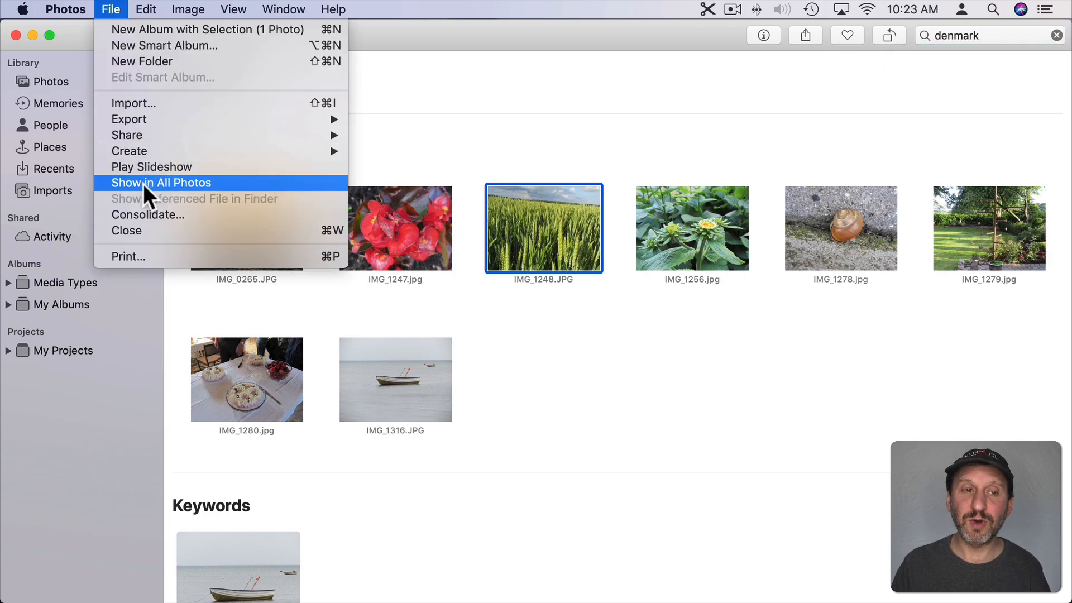
left_click(160, 182)
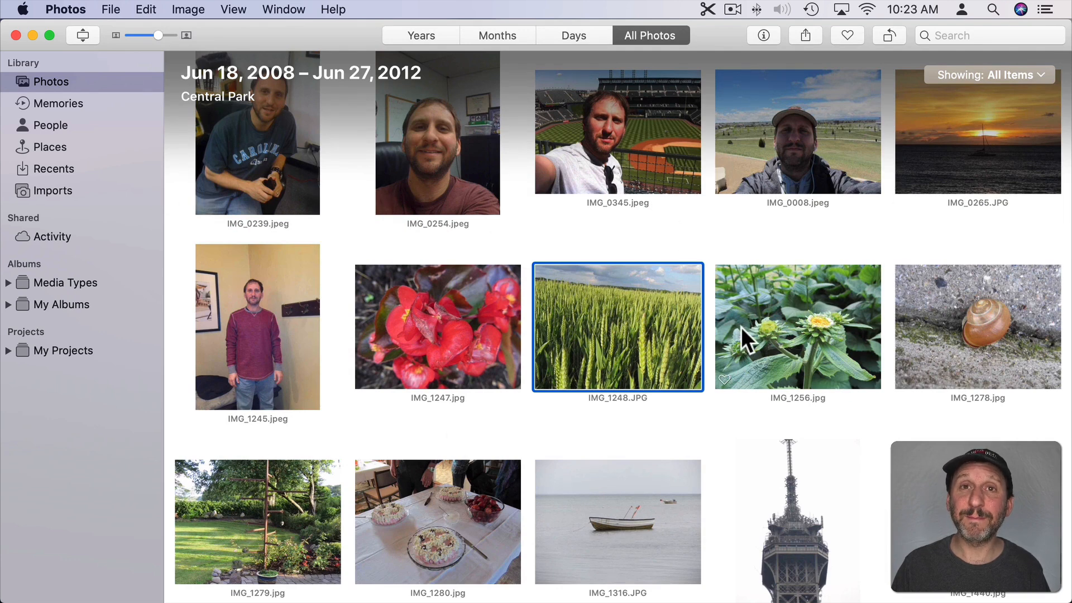
left_click(49, 125)
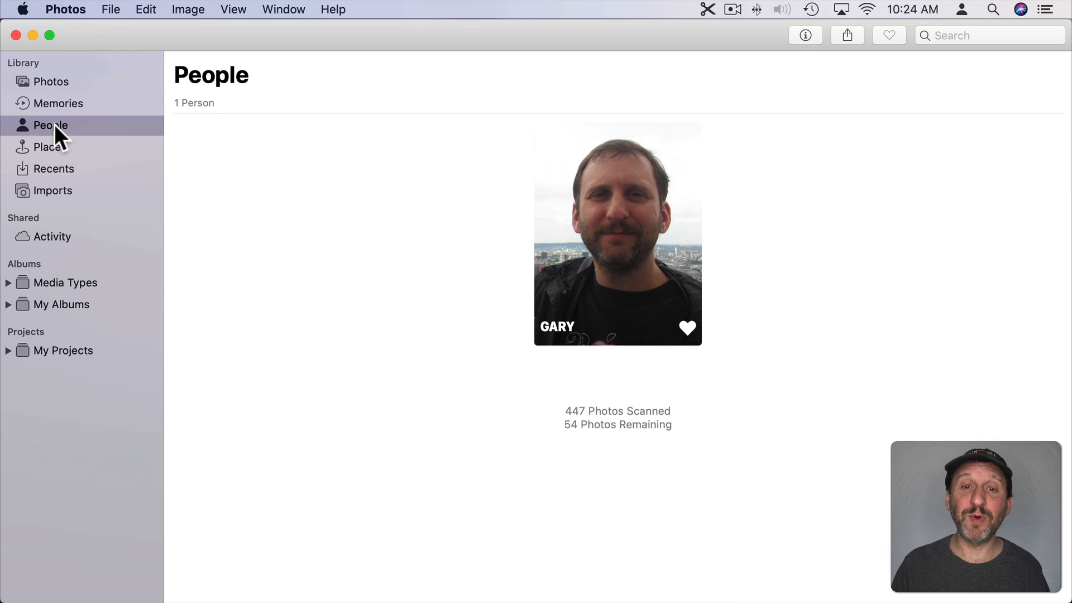
mouse_move(834, 251)
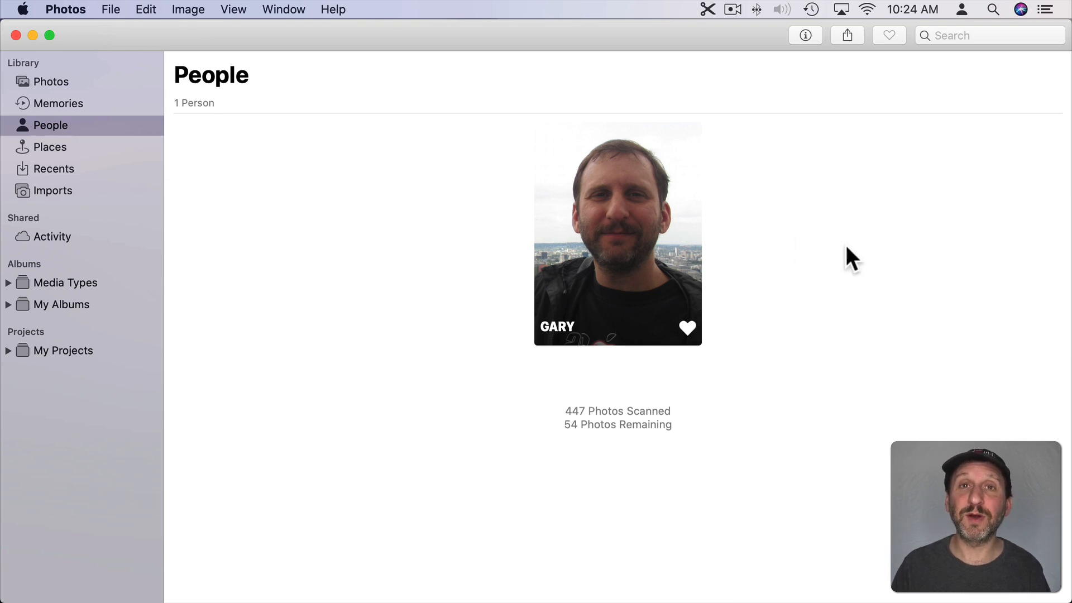
mouse_move(819, 269)
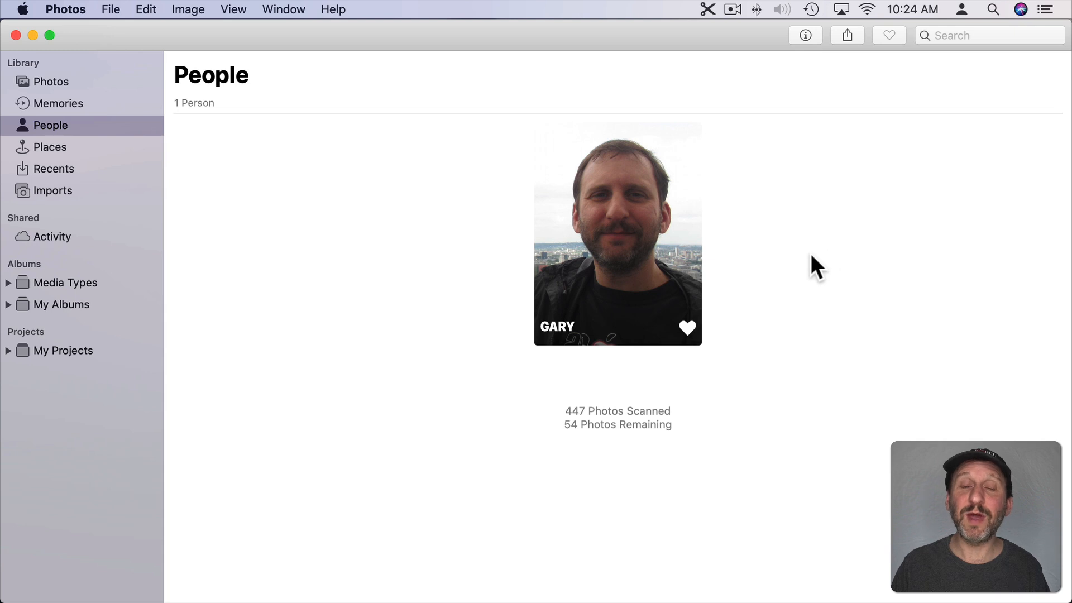
mouse_move(301, 123)
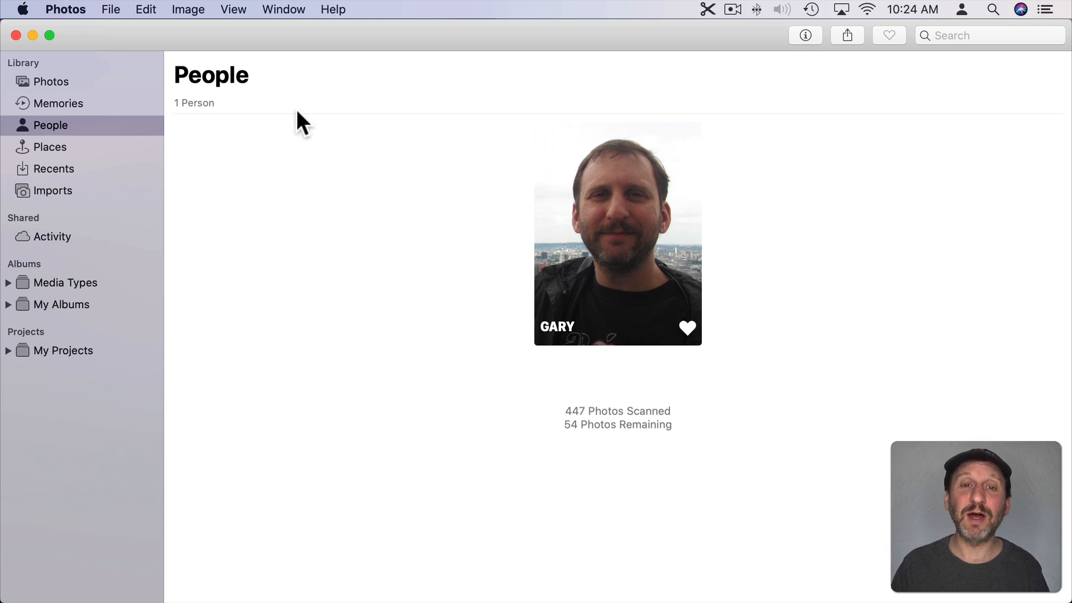
mouse_move(393, 122)
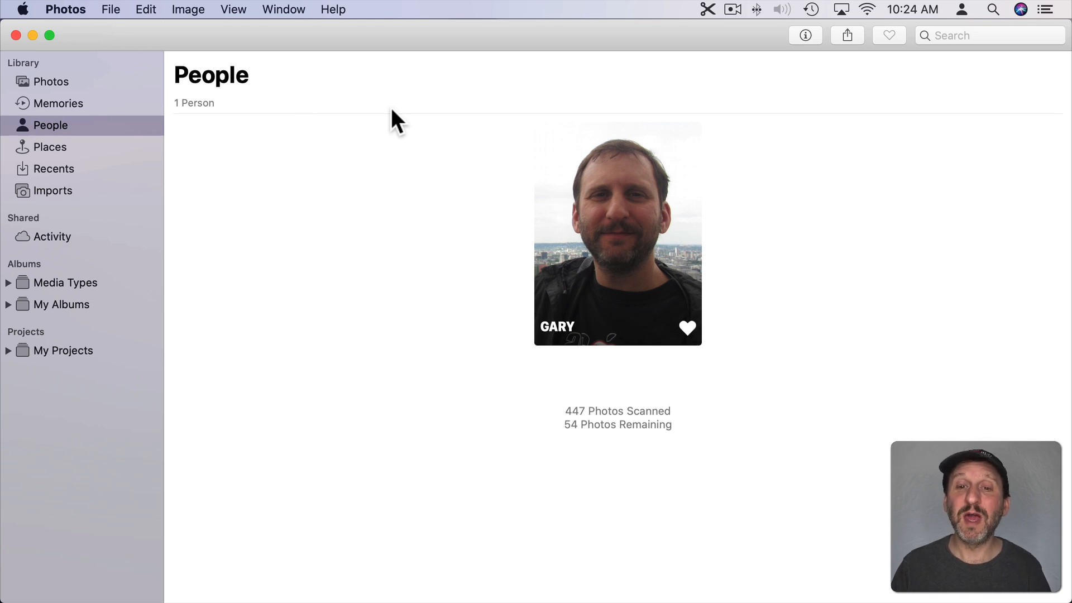
Open the person's photo collection and expand Show More to see all of their photos.
double_click(617, 234)
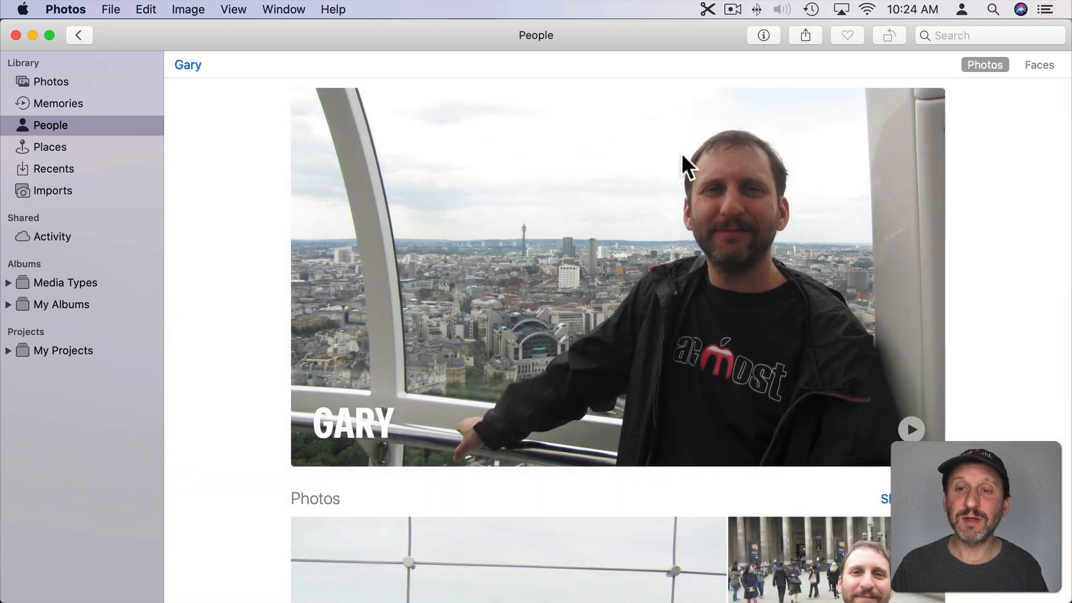
scroll("down", 3)
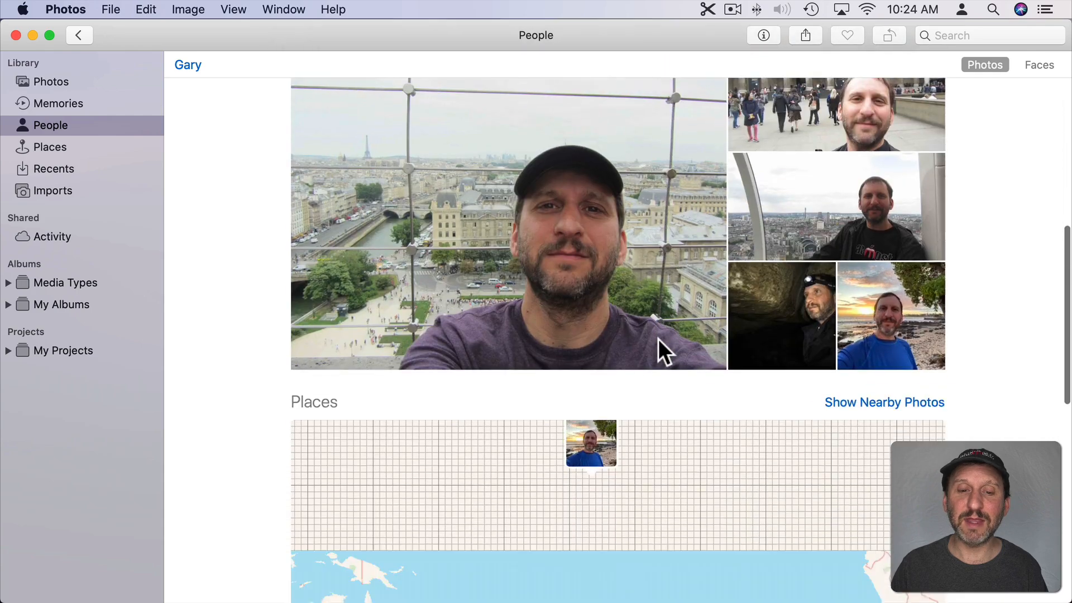
scroll("down", 3)
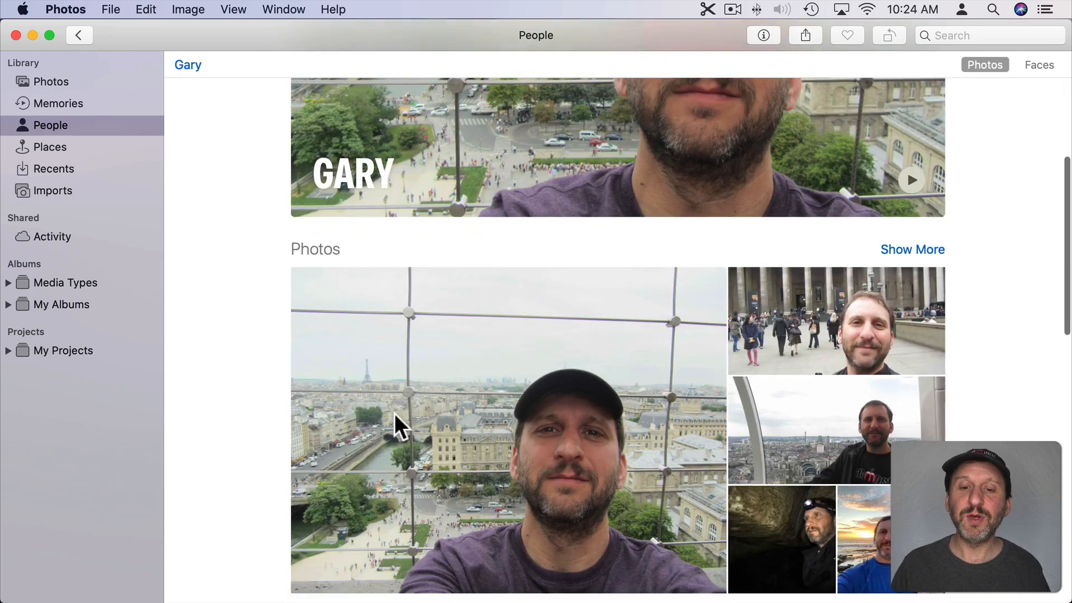
scroll("down", 3)
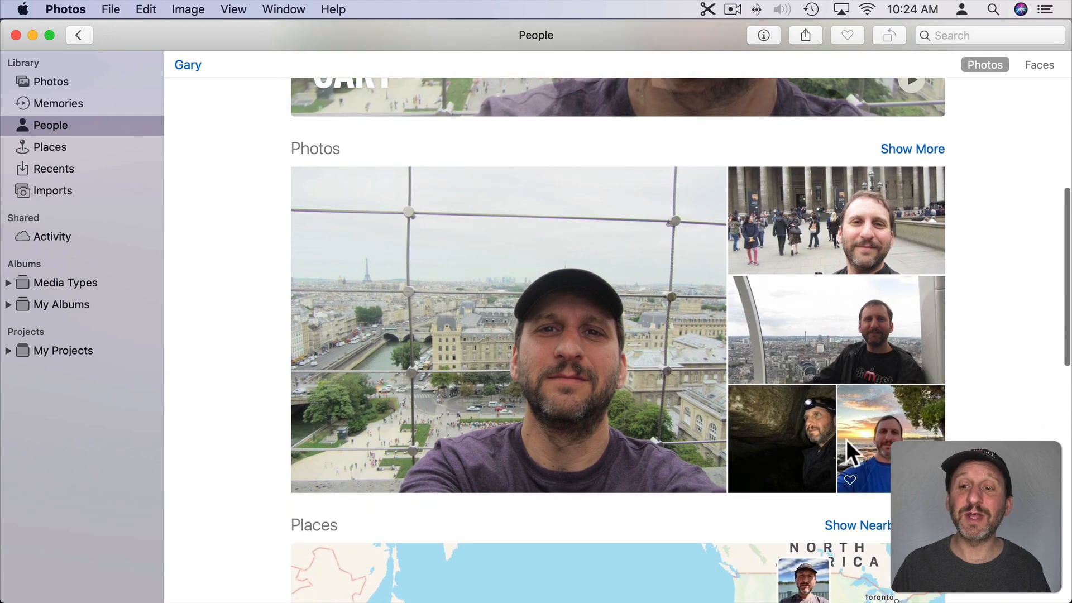
left_click(912, 149)
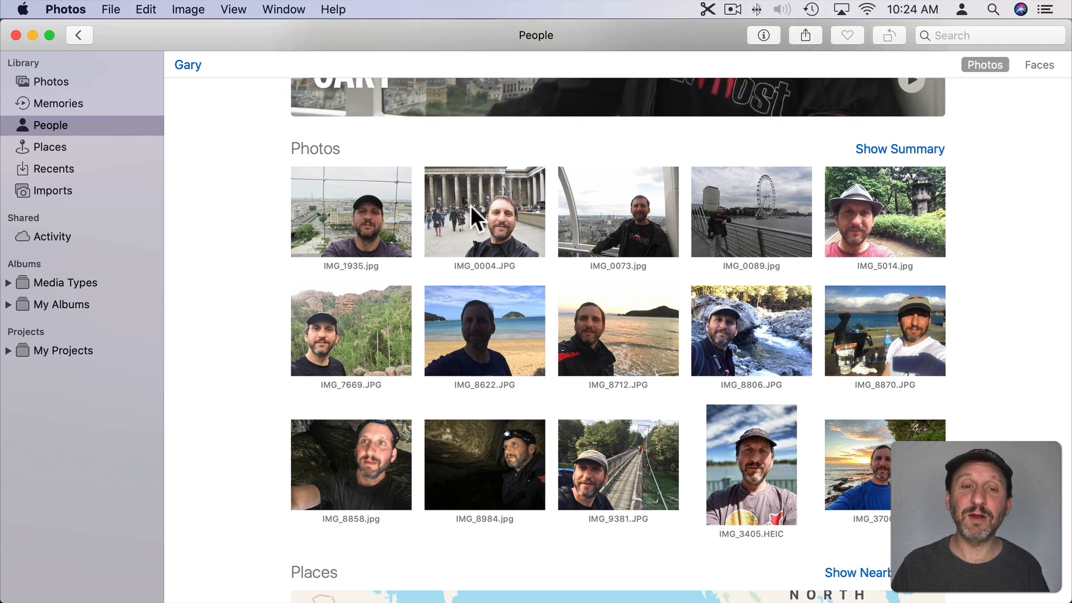
Select the beach selfie IMG_8712.JPG and show it in the full library.
left_click(618, 330)
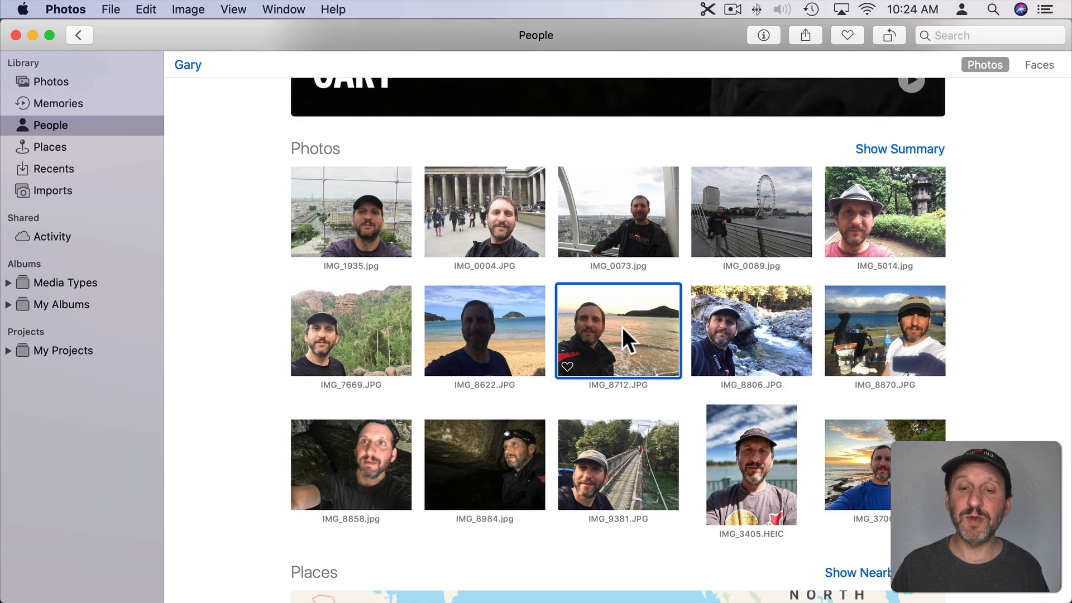
left_click(111, 9)
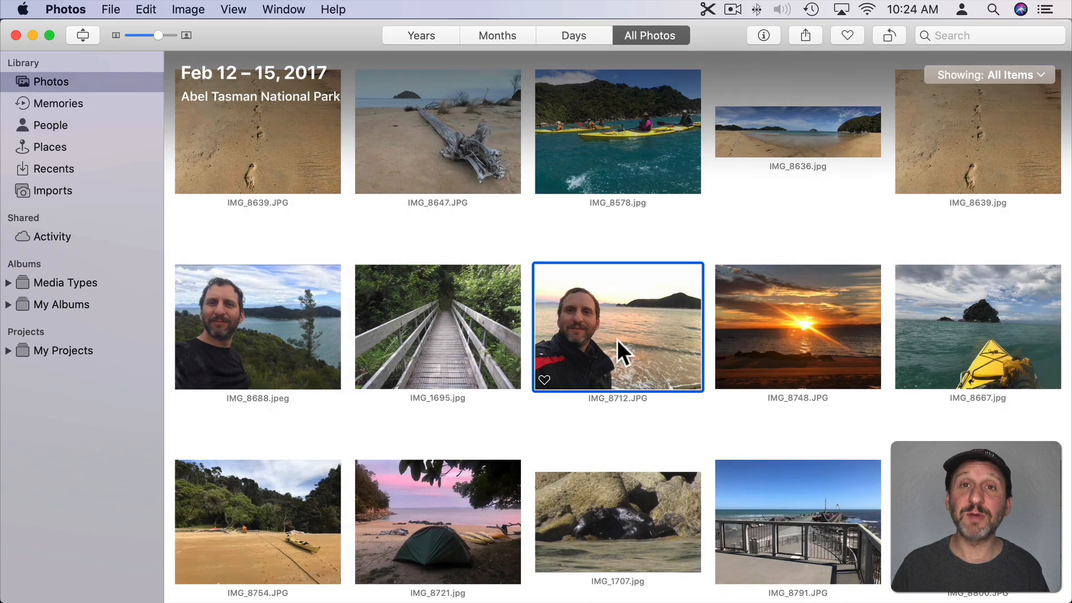
mouse_move(635, 335)
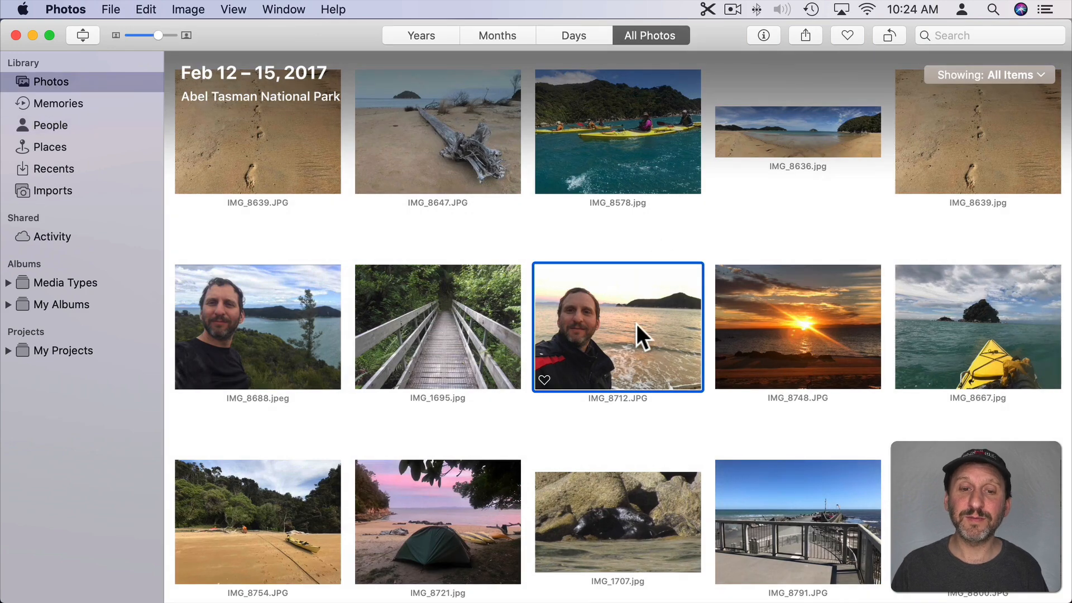
type("Gary")
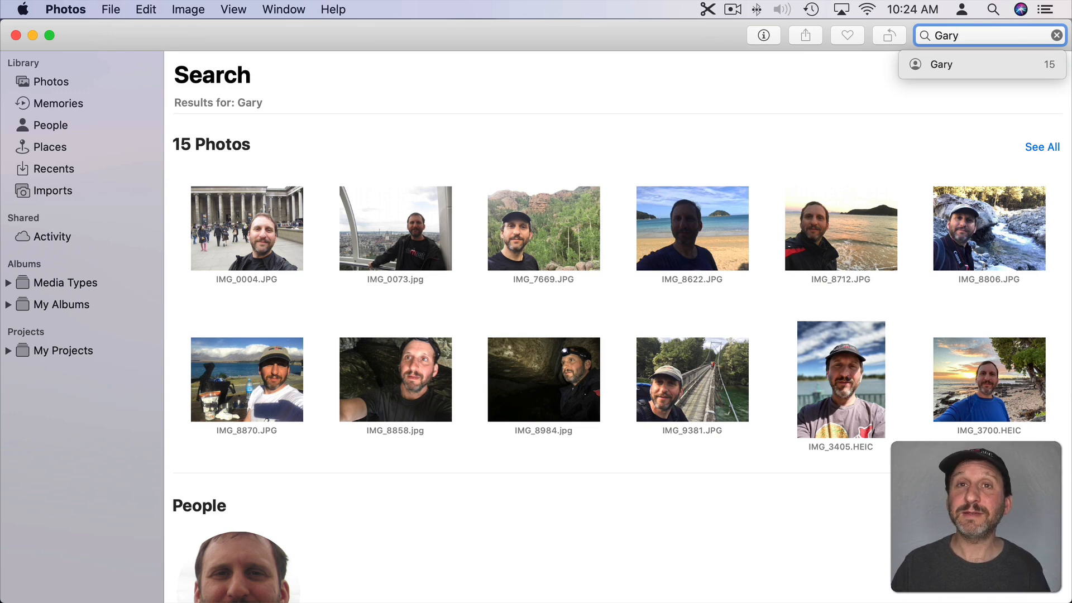
left_click(1059, 35)
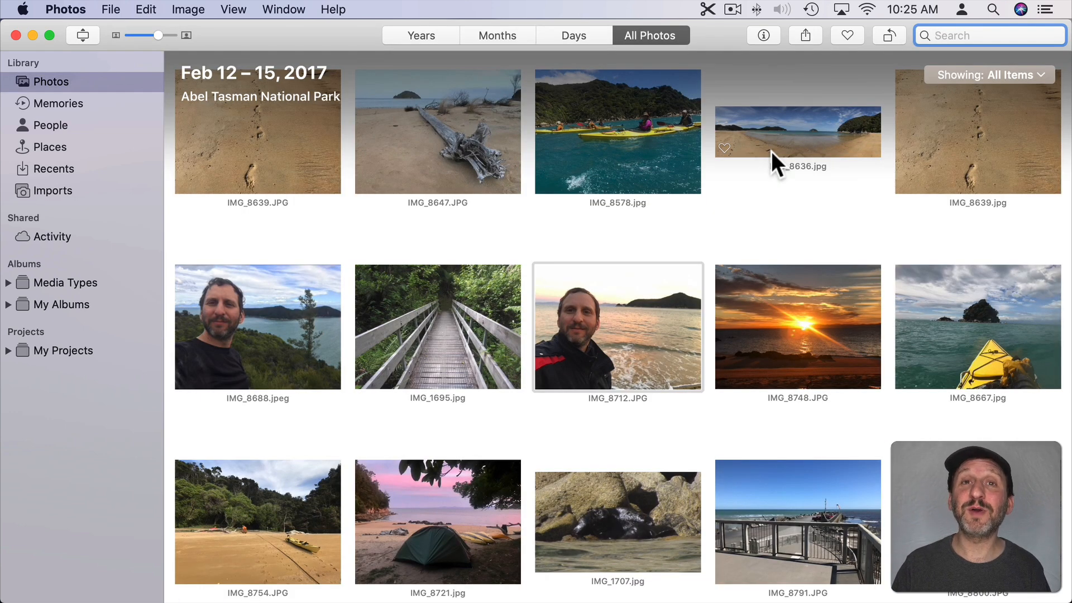
left_click(989, 35)
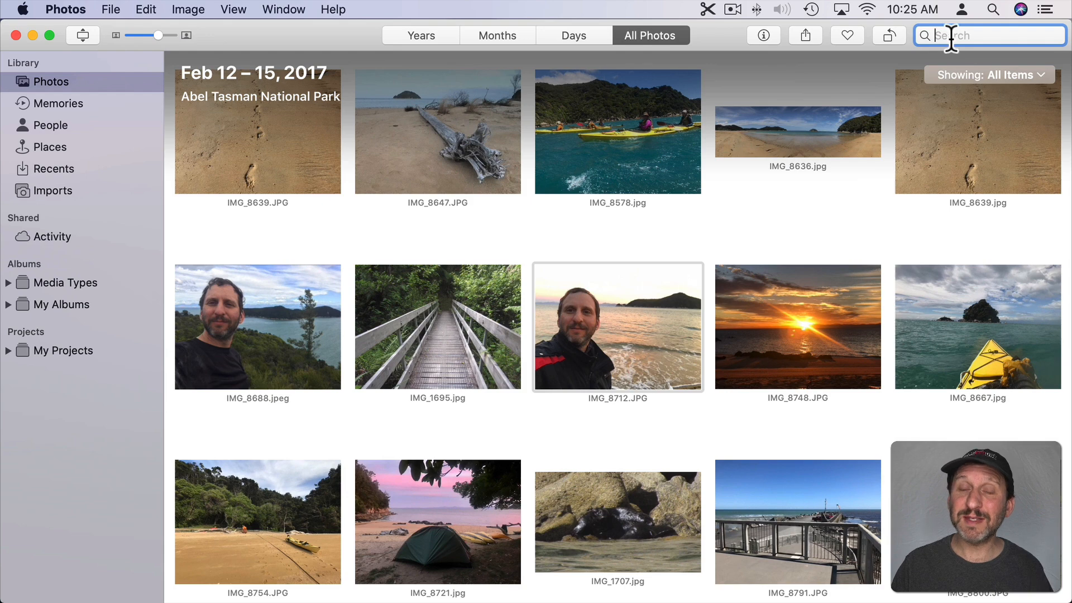
Search for 'waterfall' then 'rose' and show the red rose IMG_0105 in the library.
type("waterfall")
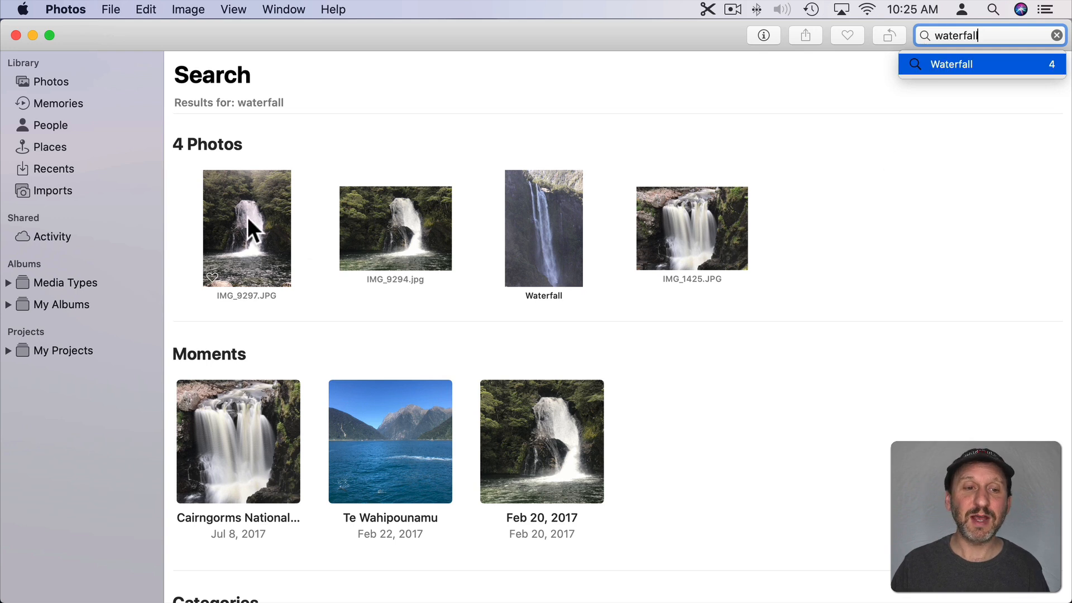
mouse_move(1003, 56)
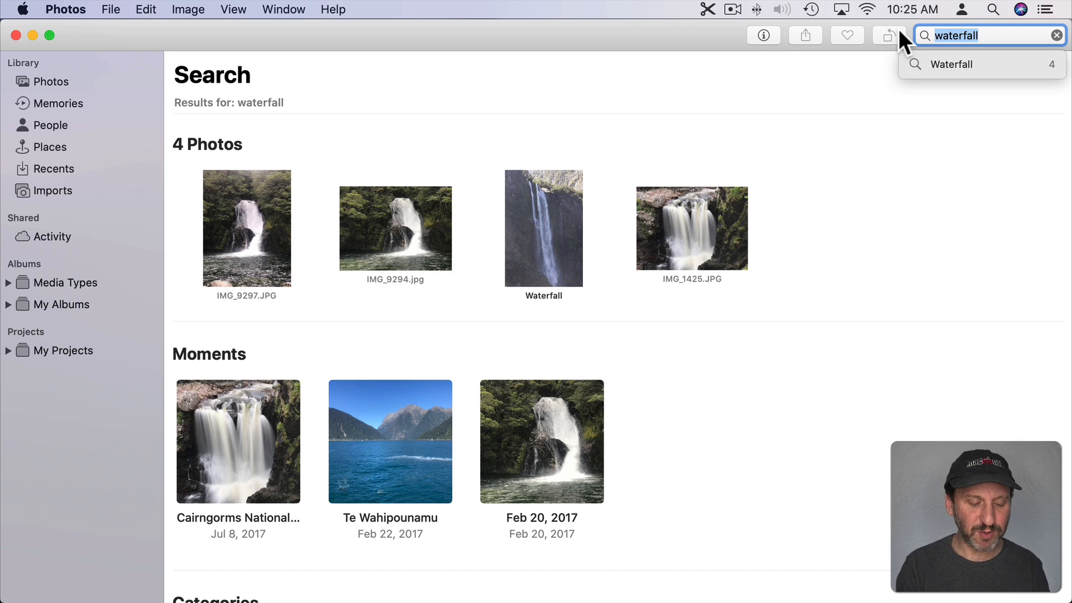
type("rose")
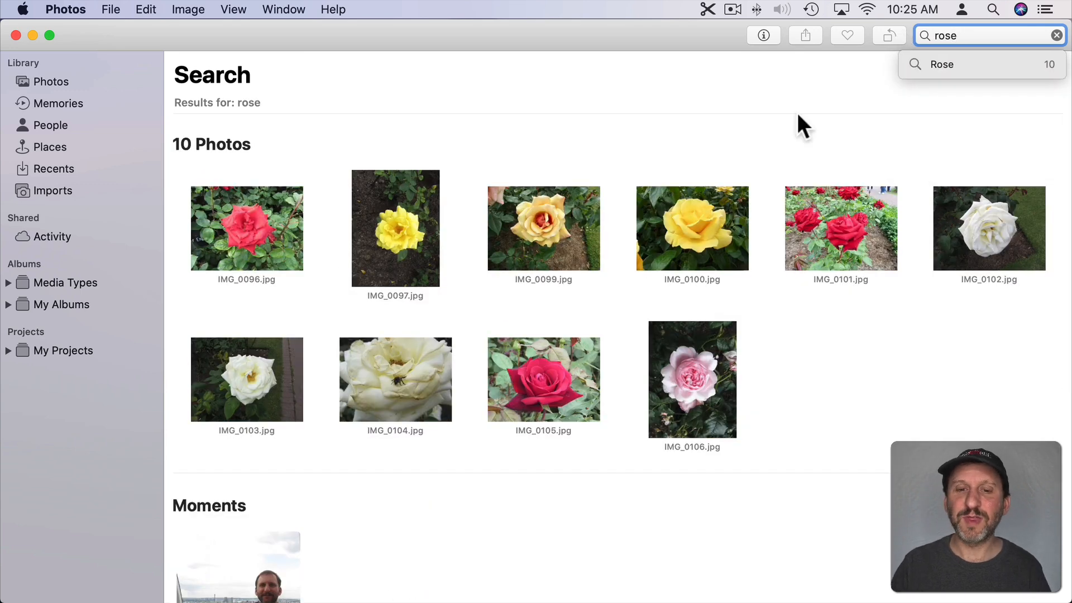
left_click(110, 9)
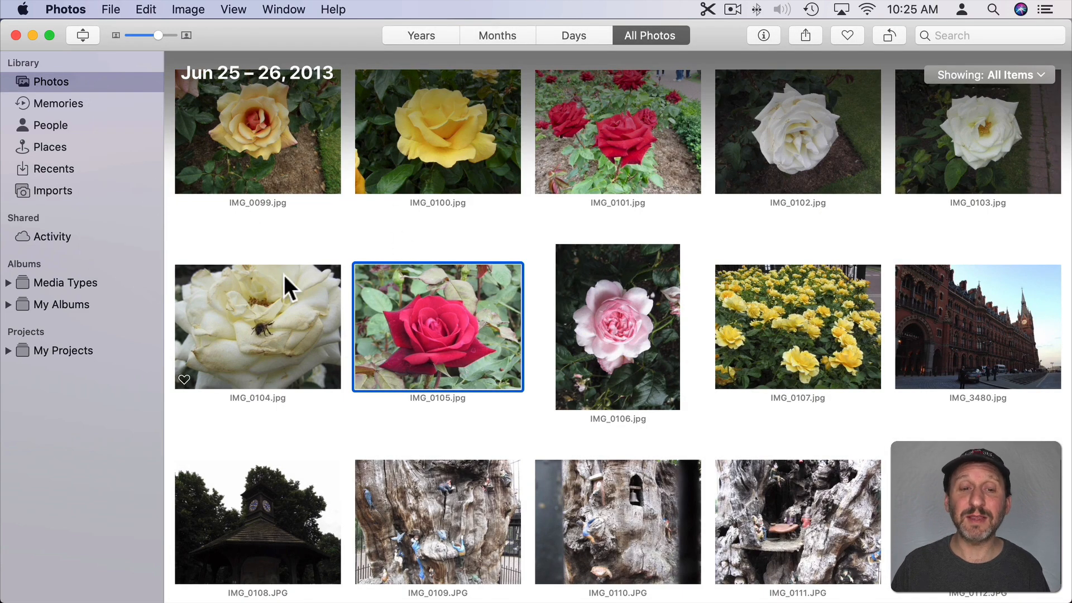
mouse_move(971, 38)
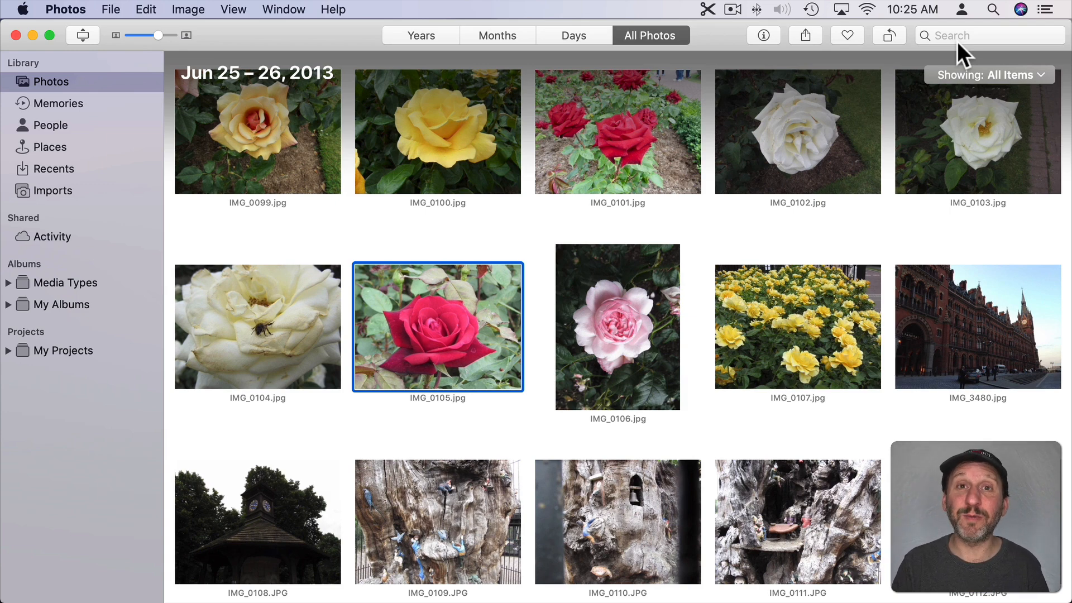
Search for 'July 2014', then return to the library grouped by month.
left_click(989, 34)
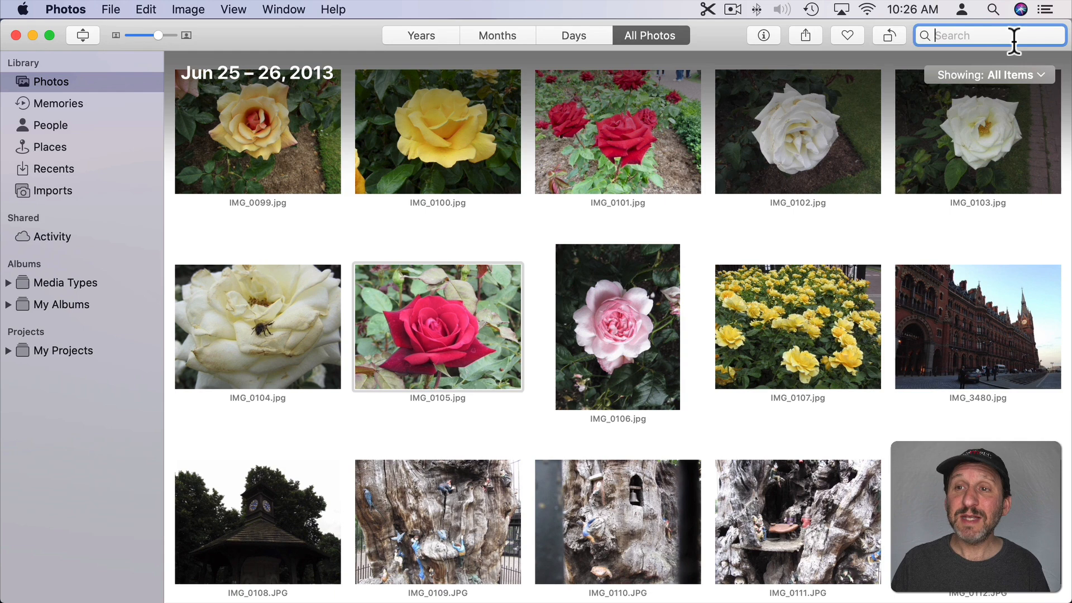
type("July")
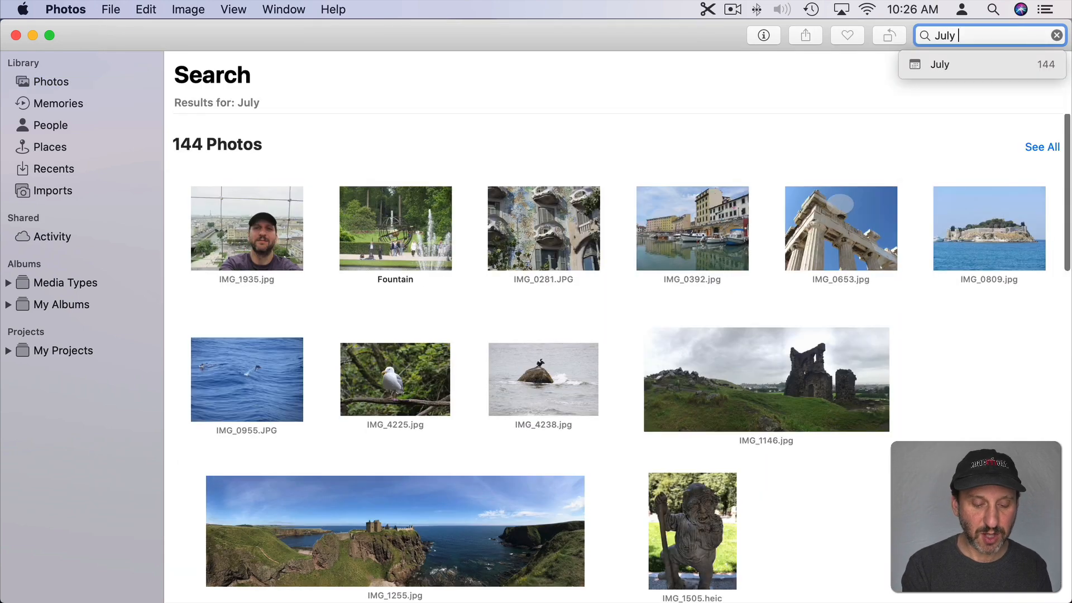
type("2014")
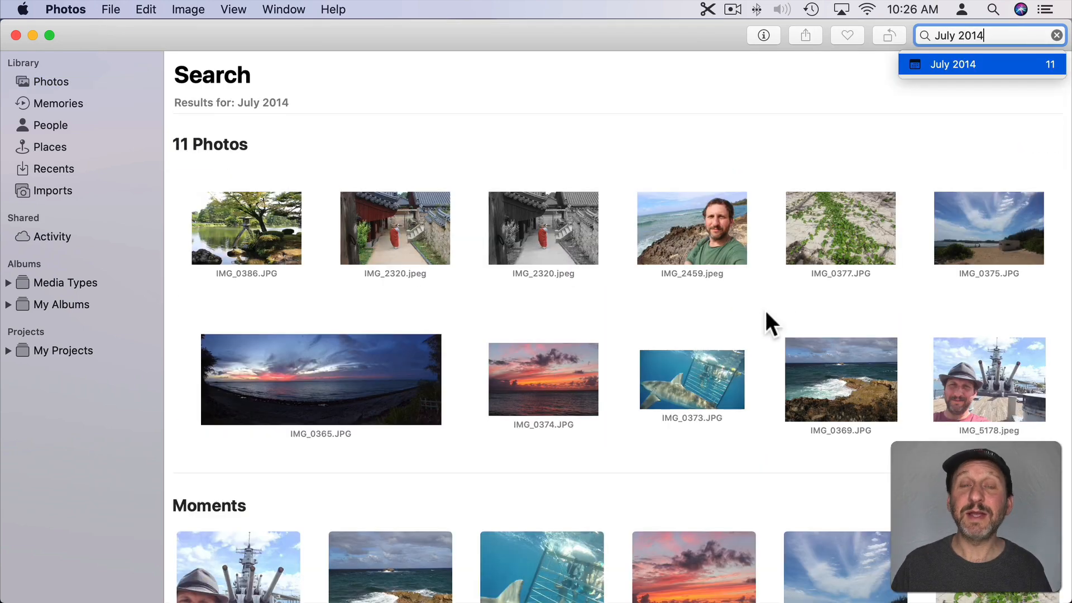
mouse_move(200, 214)
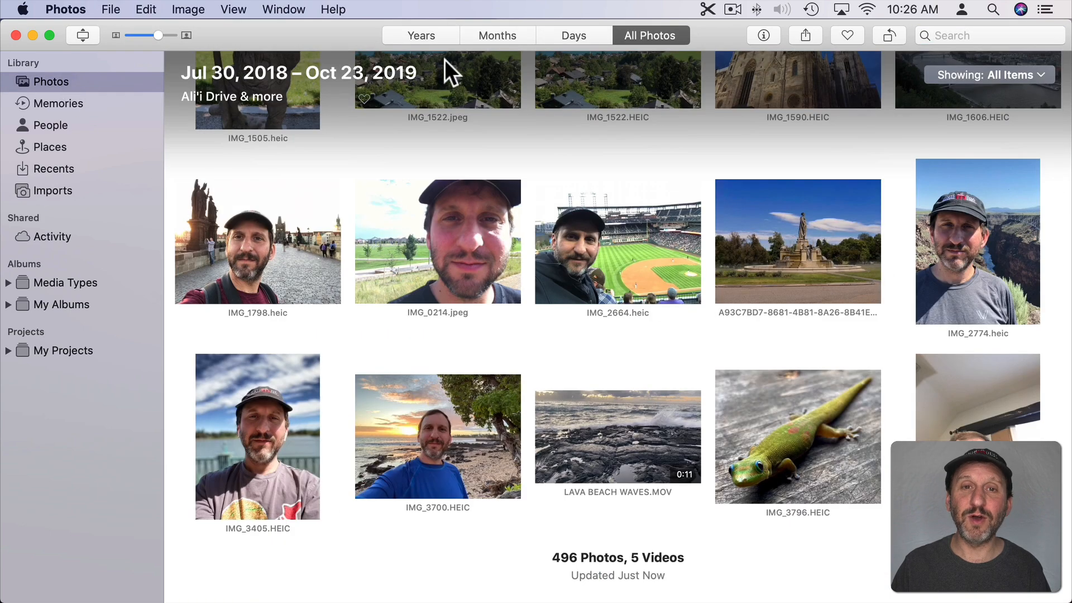
left_click(498, 35)
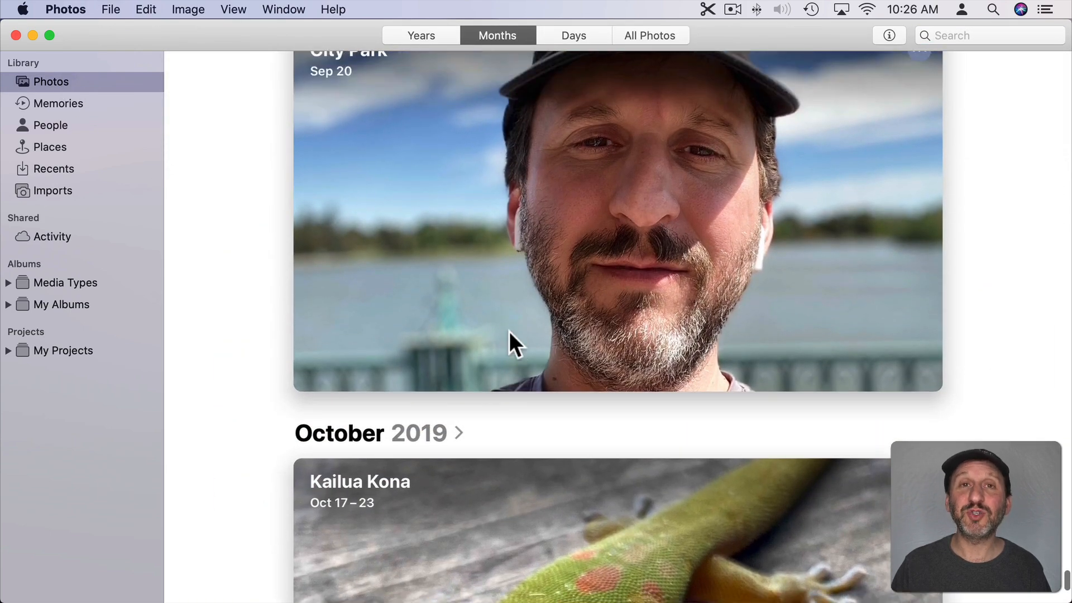